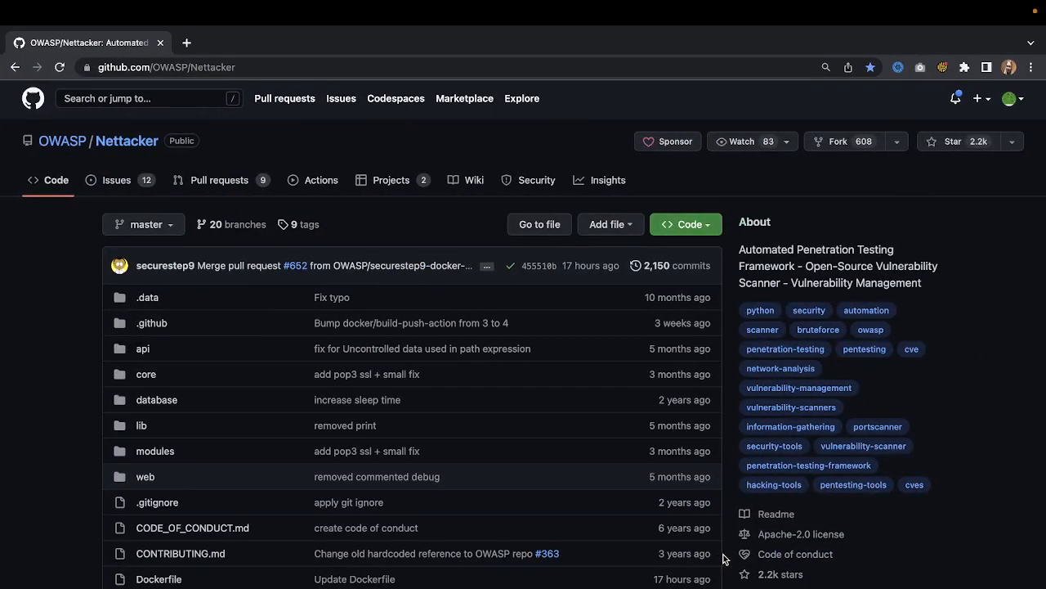
Scroll the Nettacker README past the demo and project links to the Quick Setup & Run commands.
scroll("down", 3)
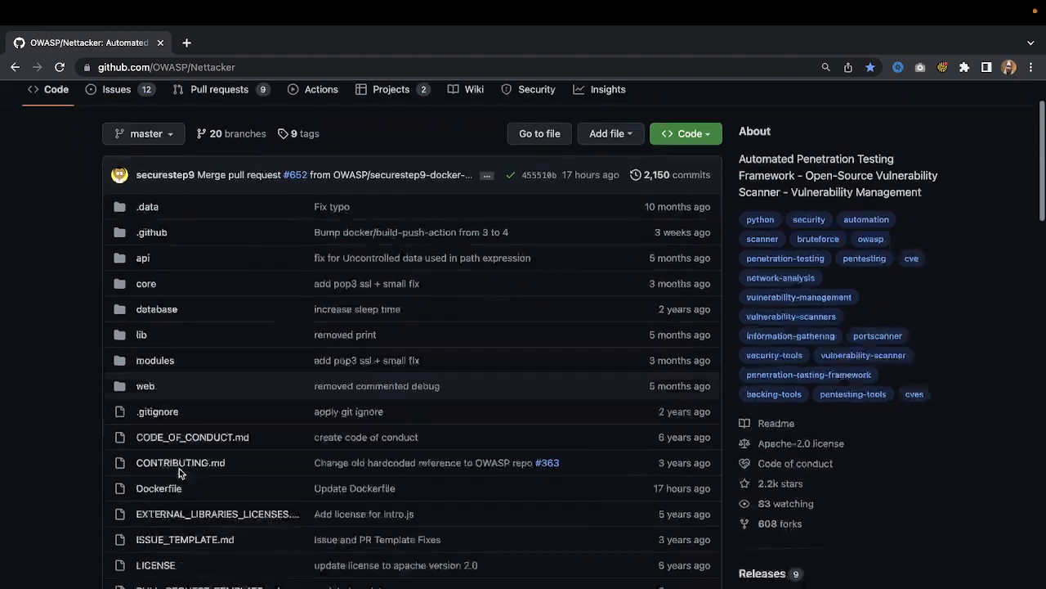
scroll("down", 3)
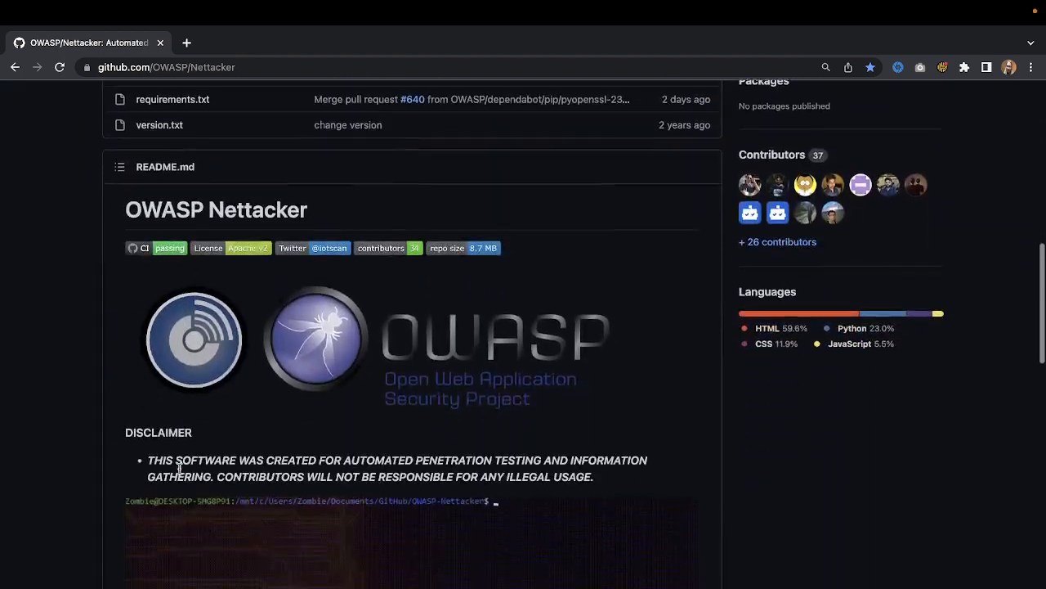
scroll("down", 3)
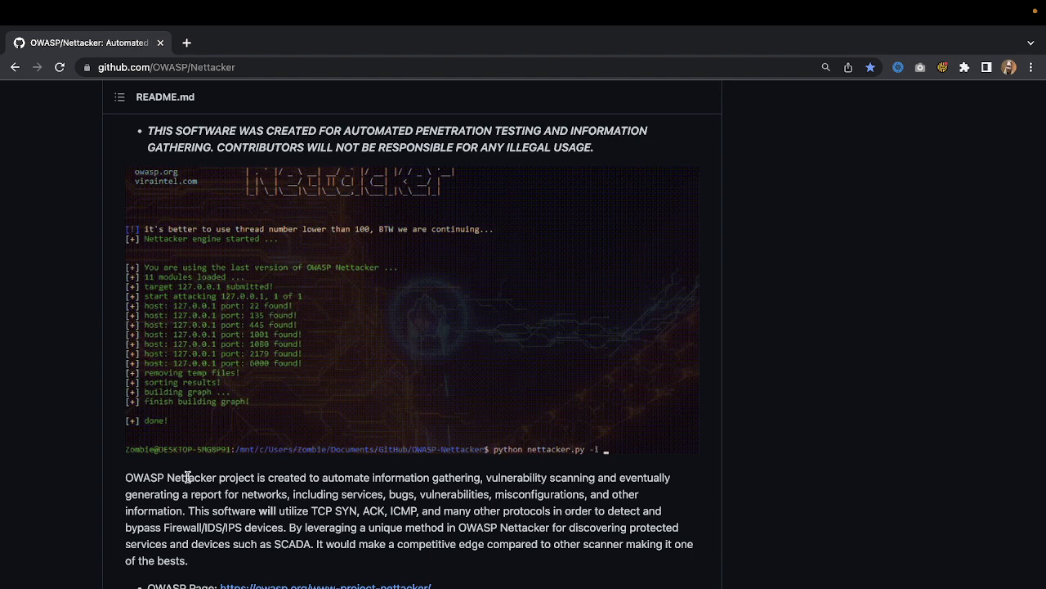
type("z3r0d4y.com -m all -t 1000")
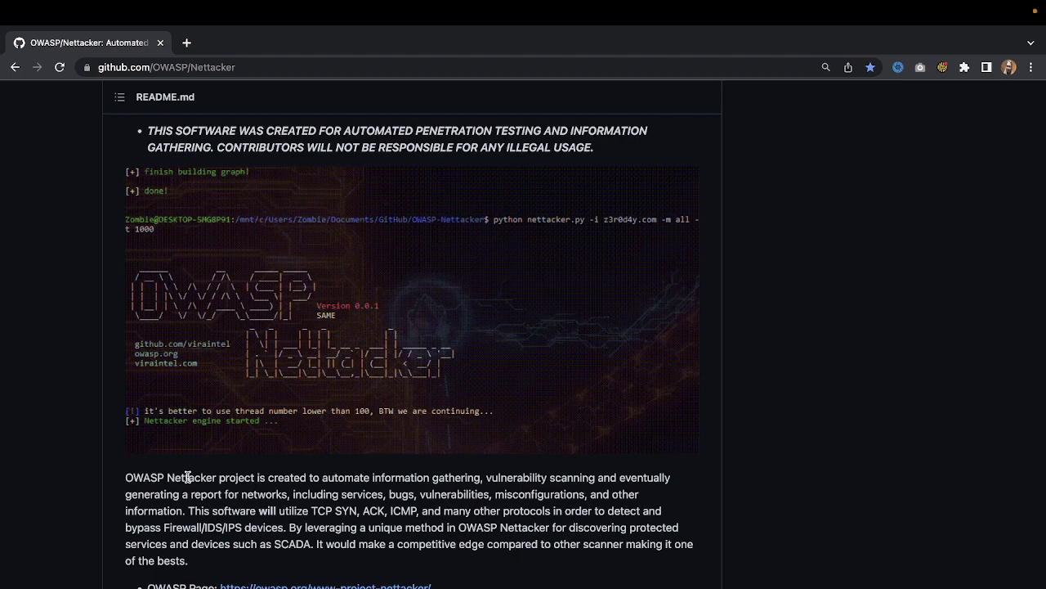
scroll("down", 3)
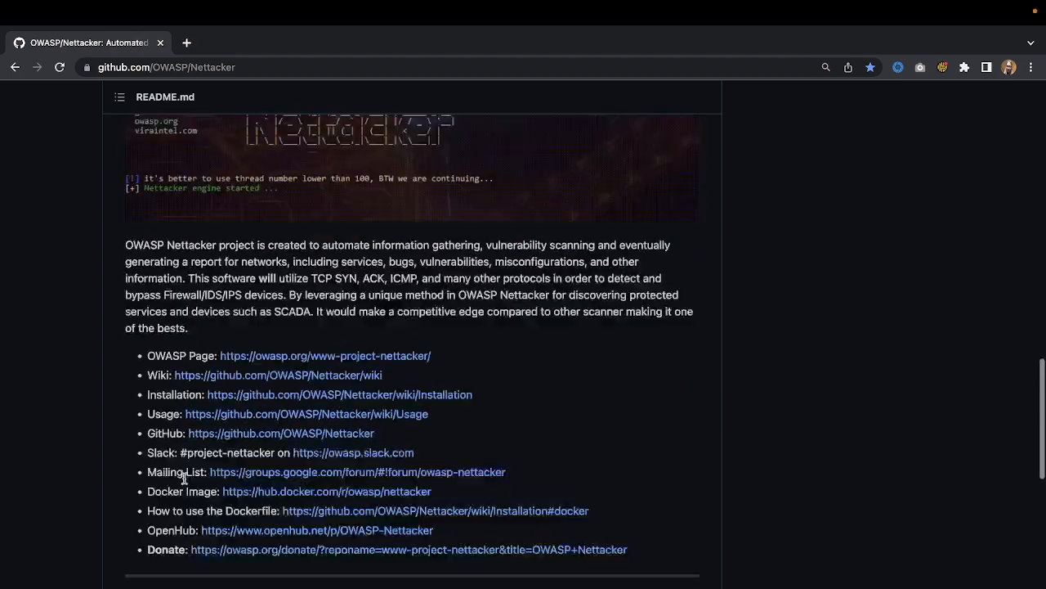
scroll("down", 3)
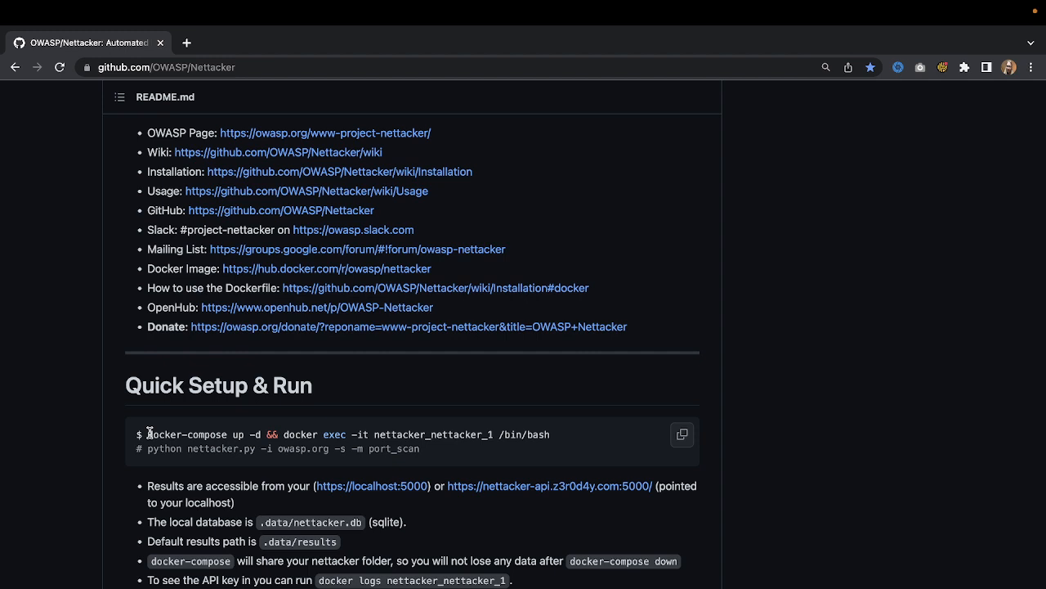
Exit the shell, run docker-compose up -d, and open bash in nettacker-master-nettacker-1.
double_click(188, 434)
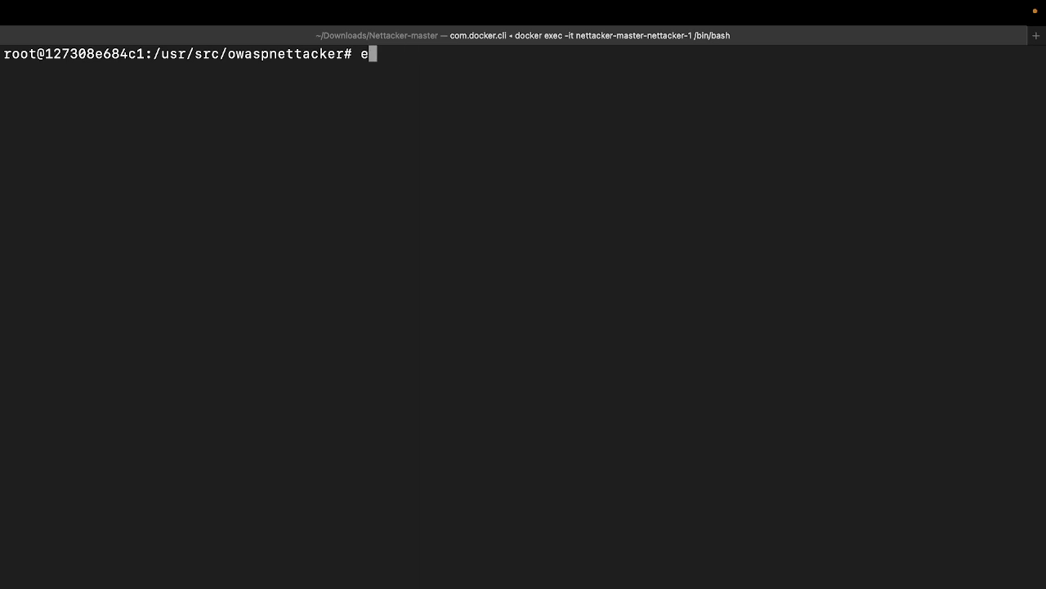
type("xit")
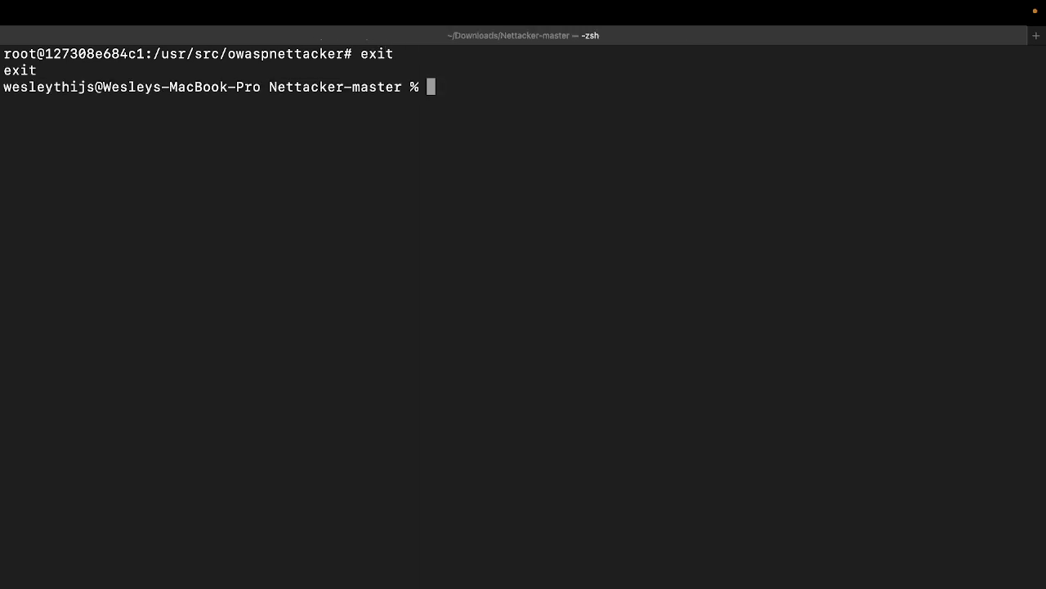
type("docker-compose up -d && docker exec -it nettacker-master-nettacker-1 /bin/bash")
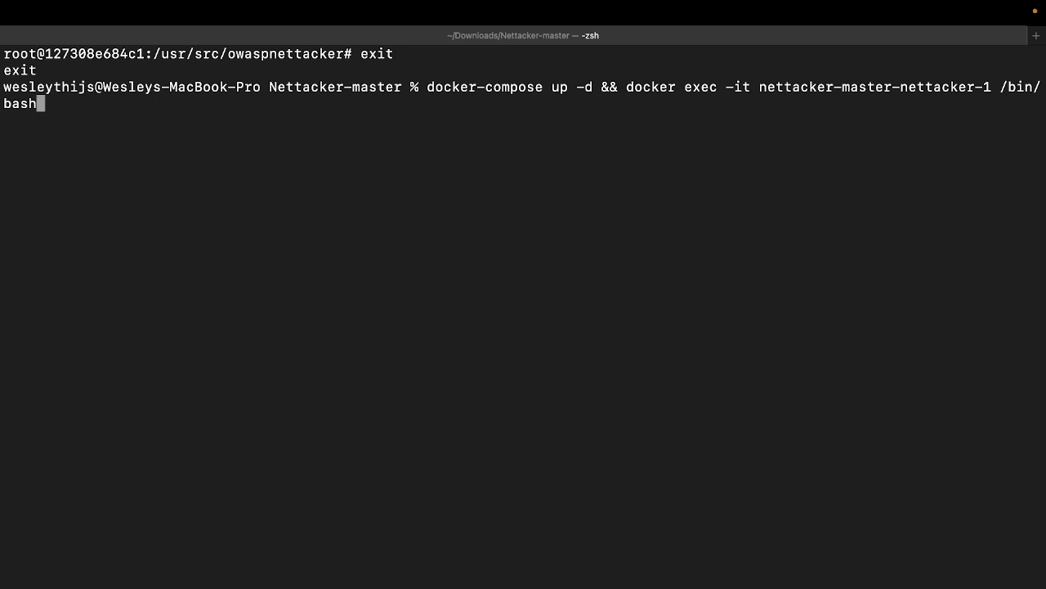
key("Return")
type("ls")
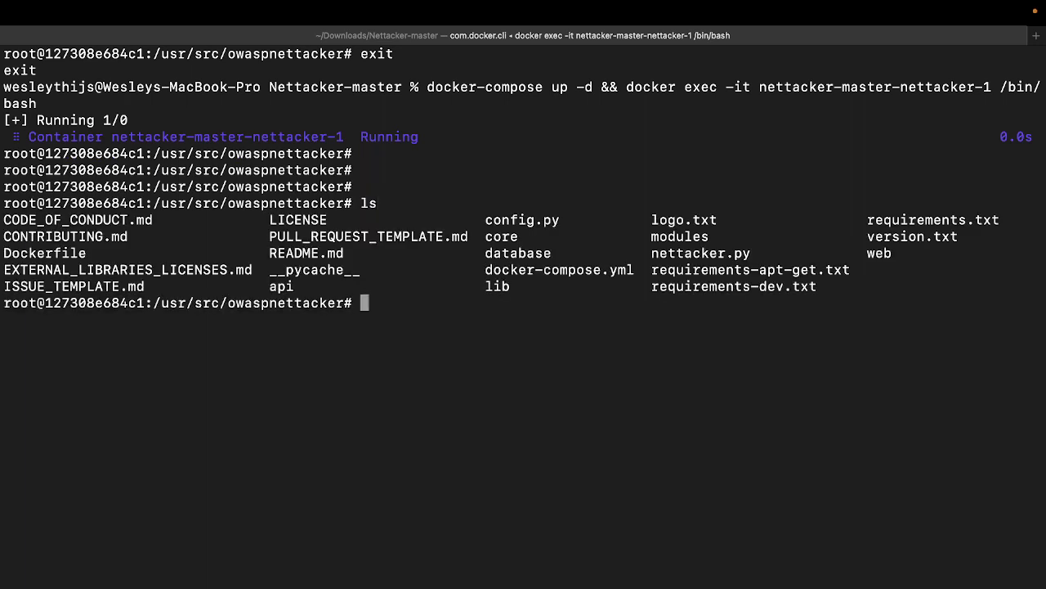
Cancel a stray cat command and list the container's files with ls.
type("cat")
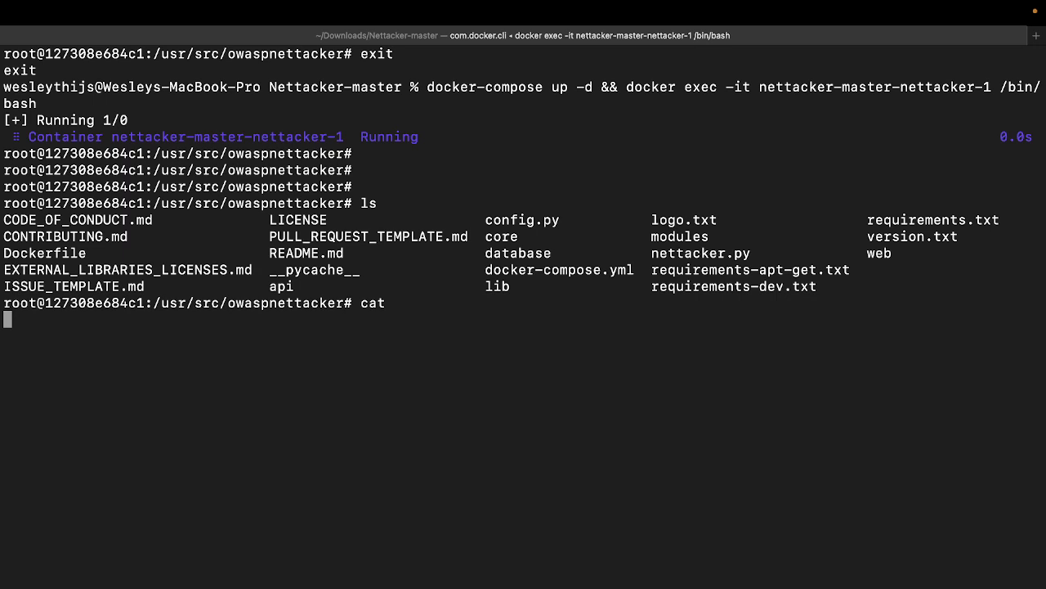
key("ctrl+c")
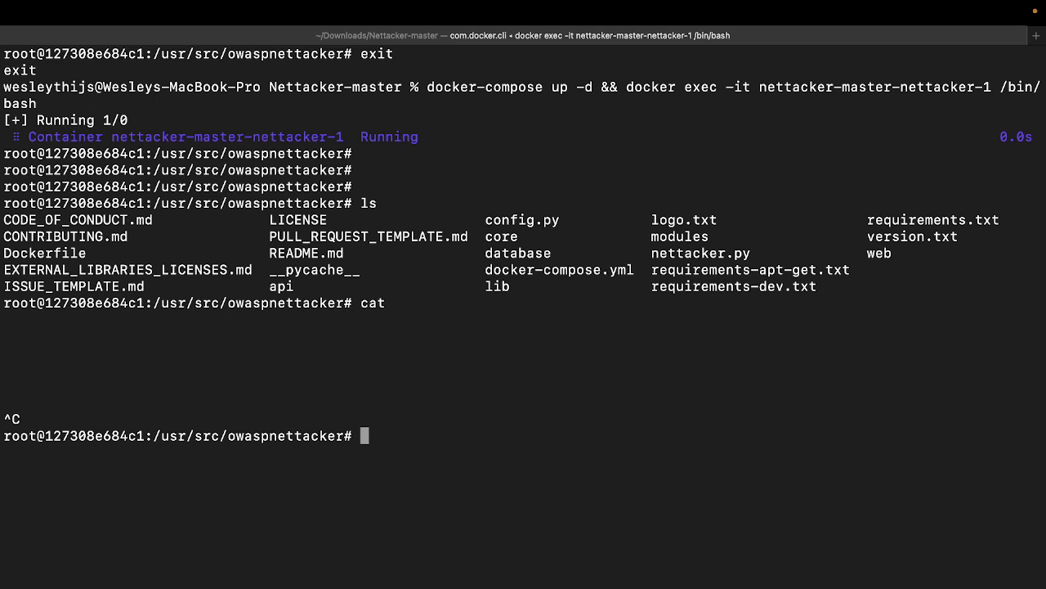
type("c")
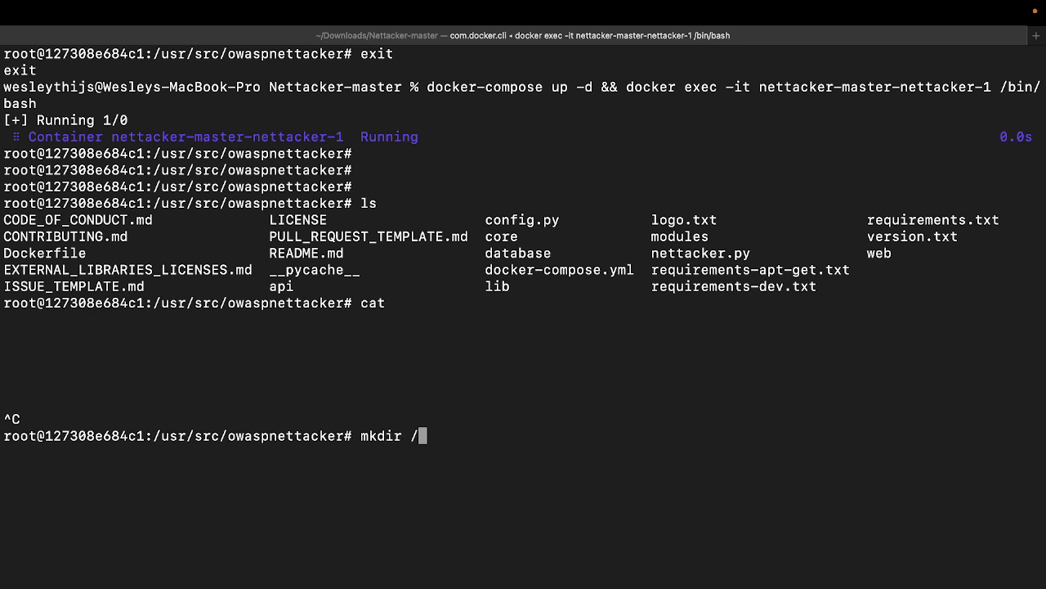
type("tmp/gfdjf")
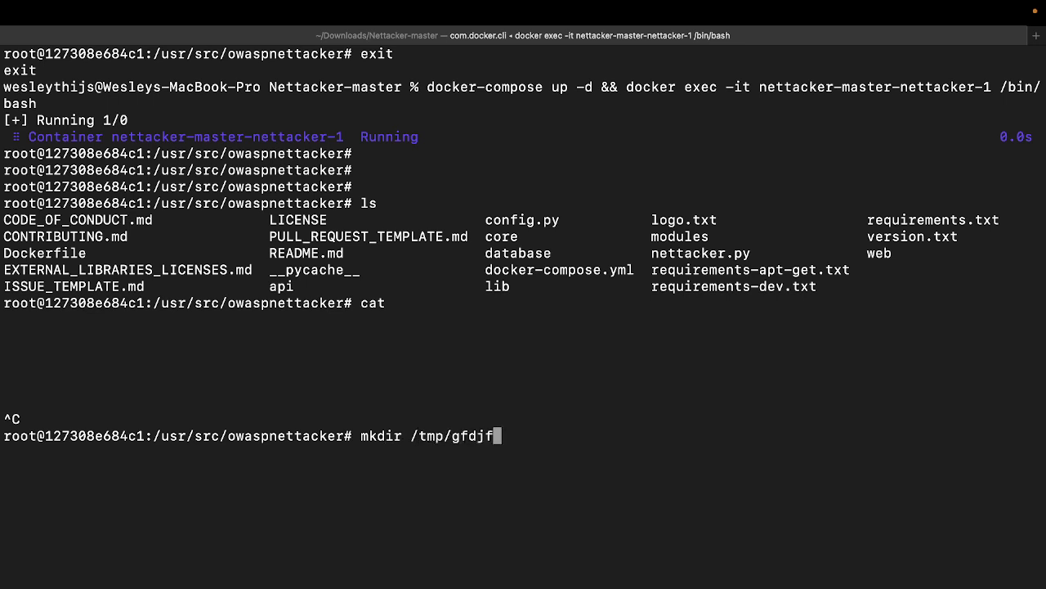
type("pa[s;fs")
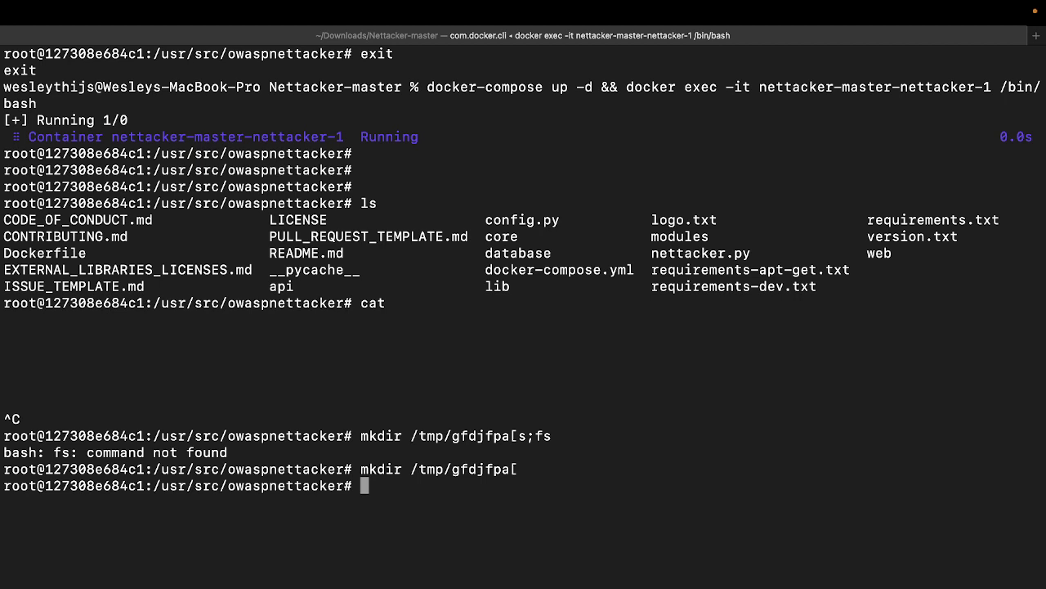
type("ls")
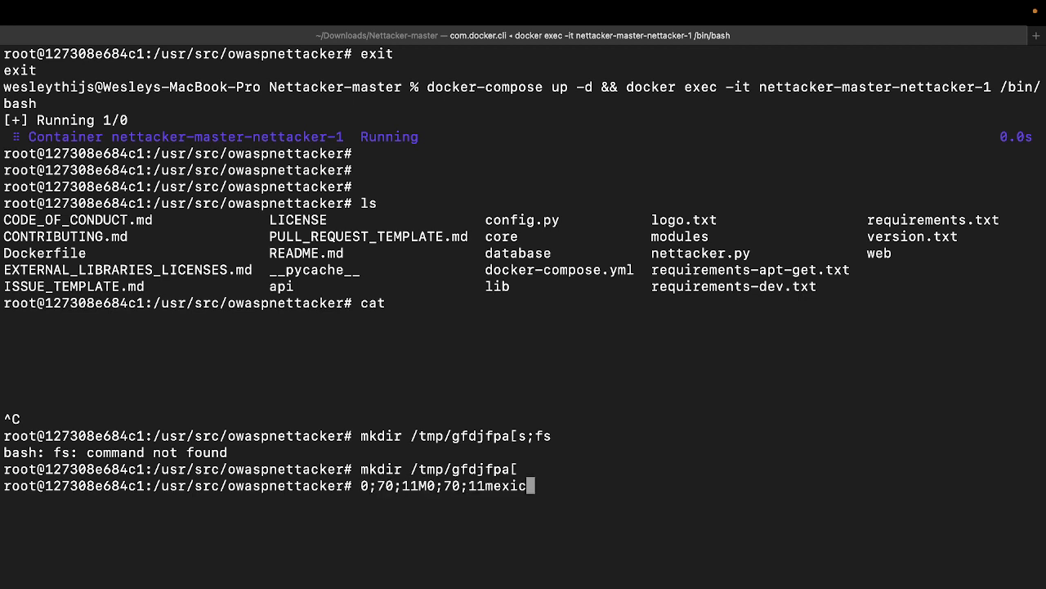
Enter the scan command python nettacker.py -i owasp.org -s -m port_scan -t 1000.
type("python nettacker.py -i owasp.org -s -m port_scan")
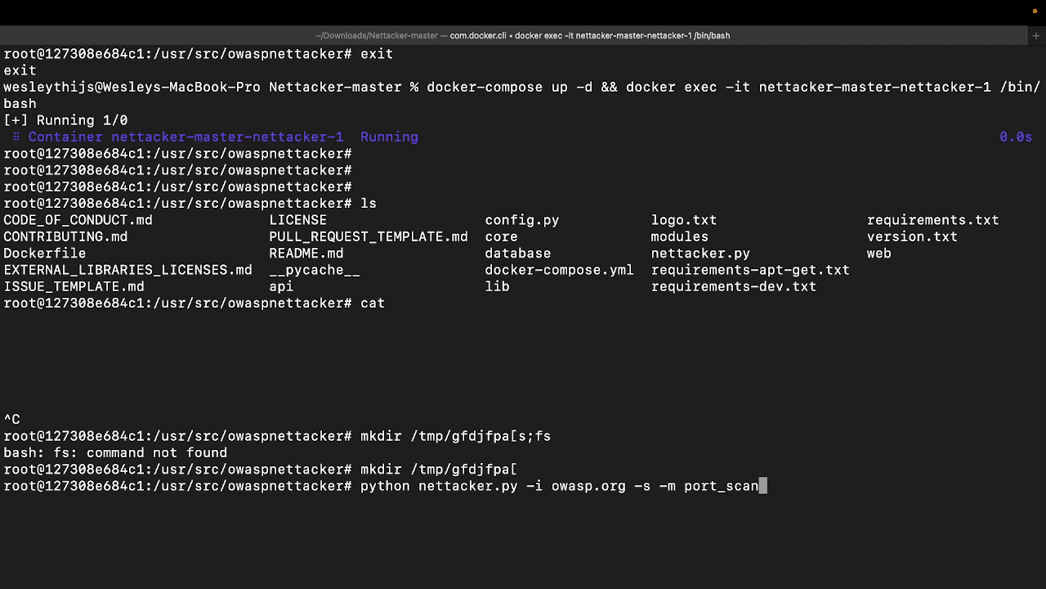
type("-")
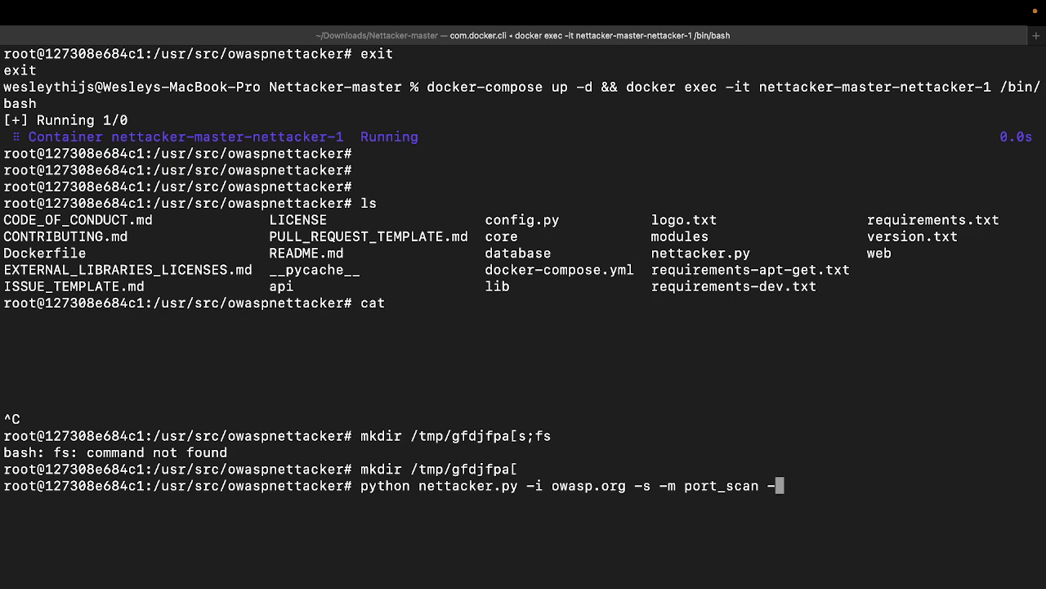
type("t 1000")
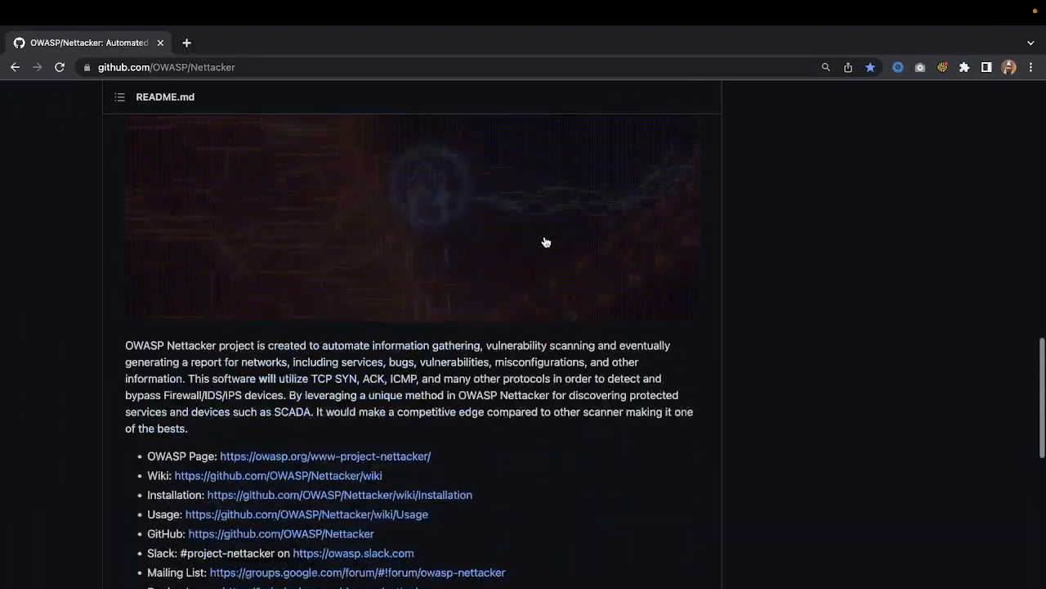
scroll("up", 3)
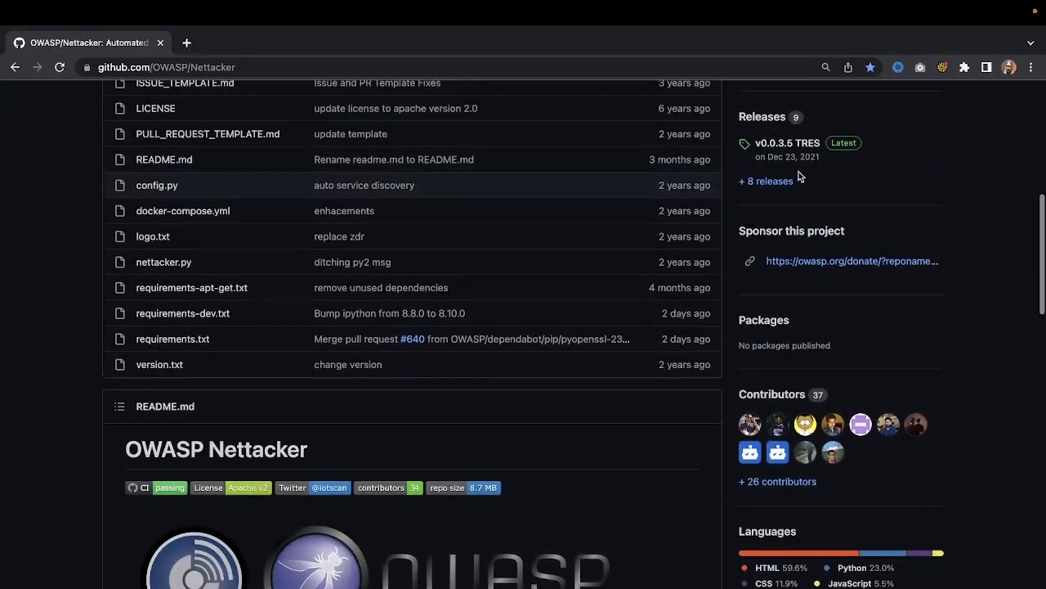
scroll("up", 3)
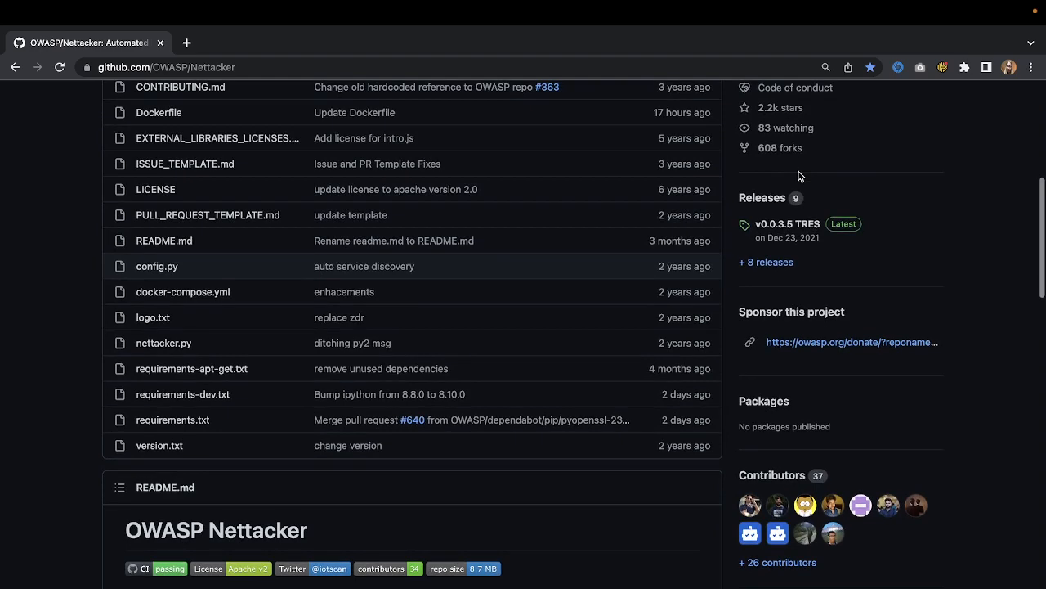
mouse_move(201, 530)
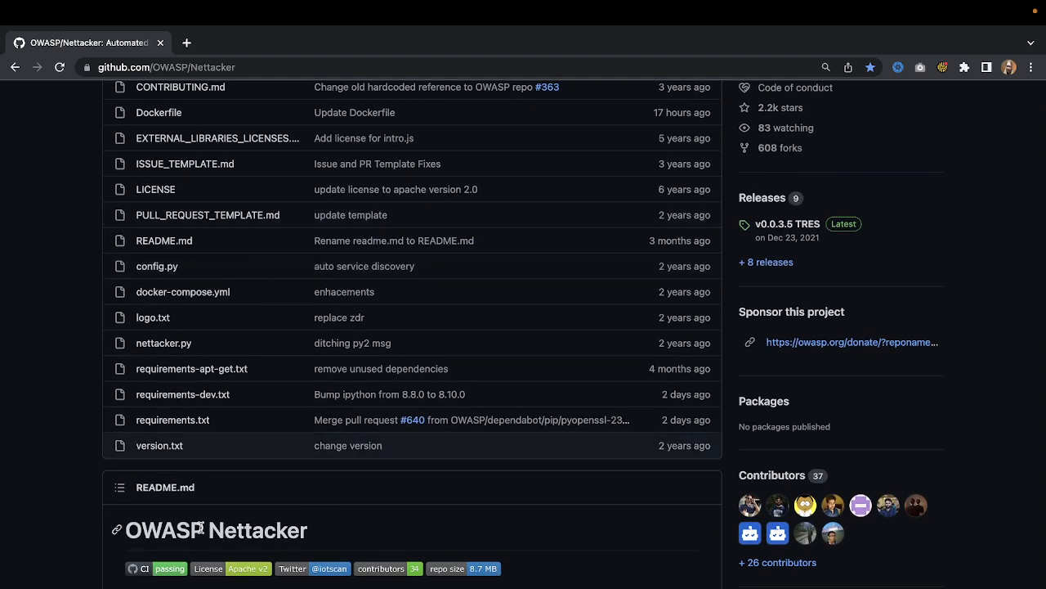
scroll("down", 3)
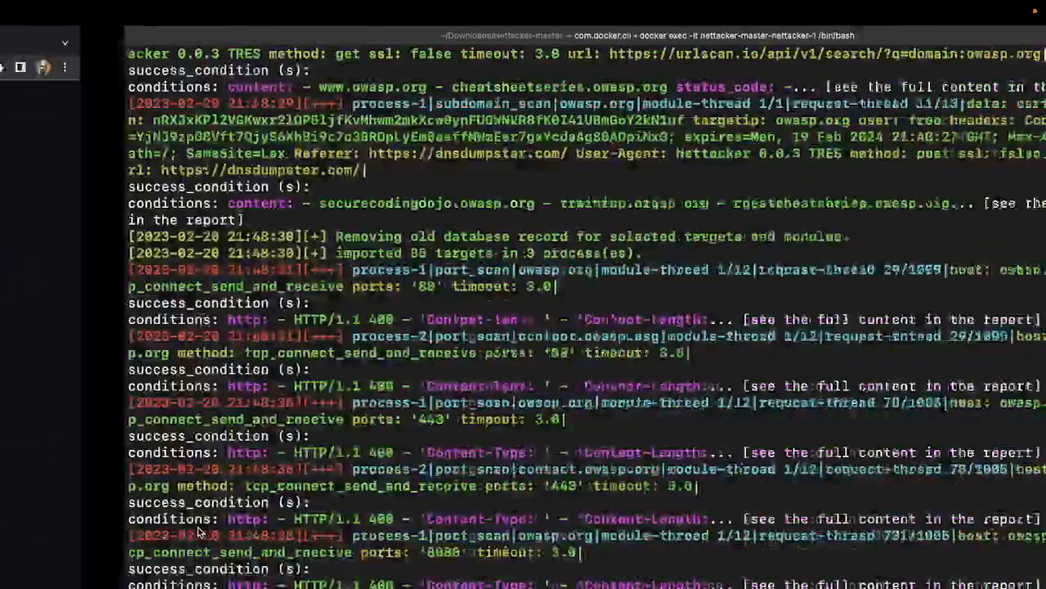
Scroll through results for training.owasp.org and dsomm.owasp.org, including SSH on port 22.
scroll("down", 3)
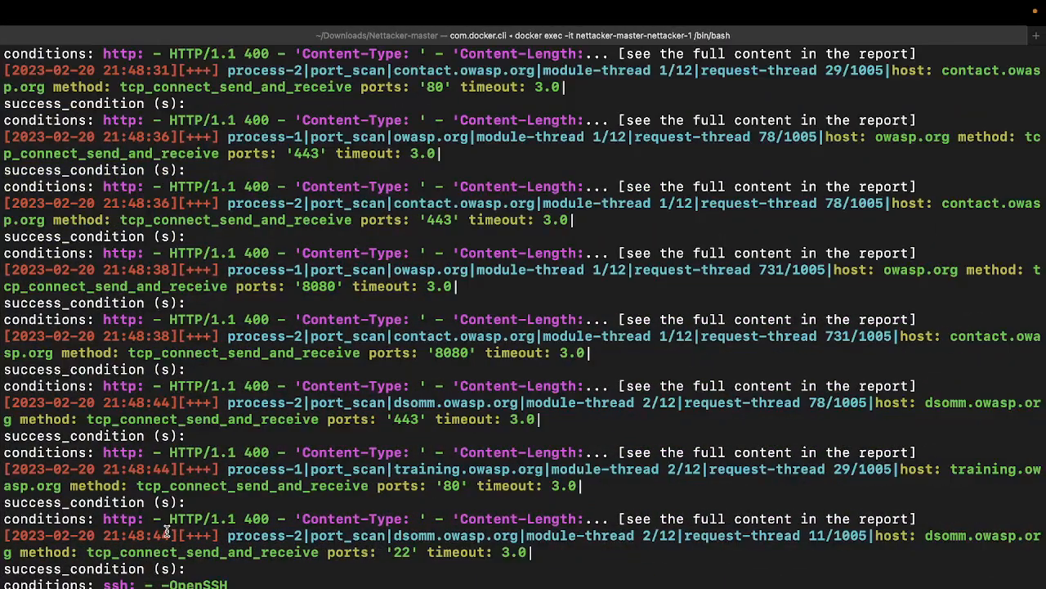
scroll("down", 3)
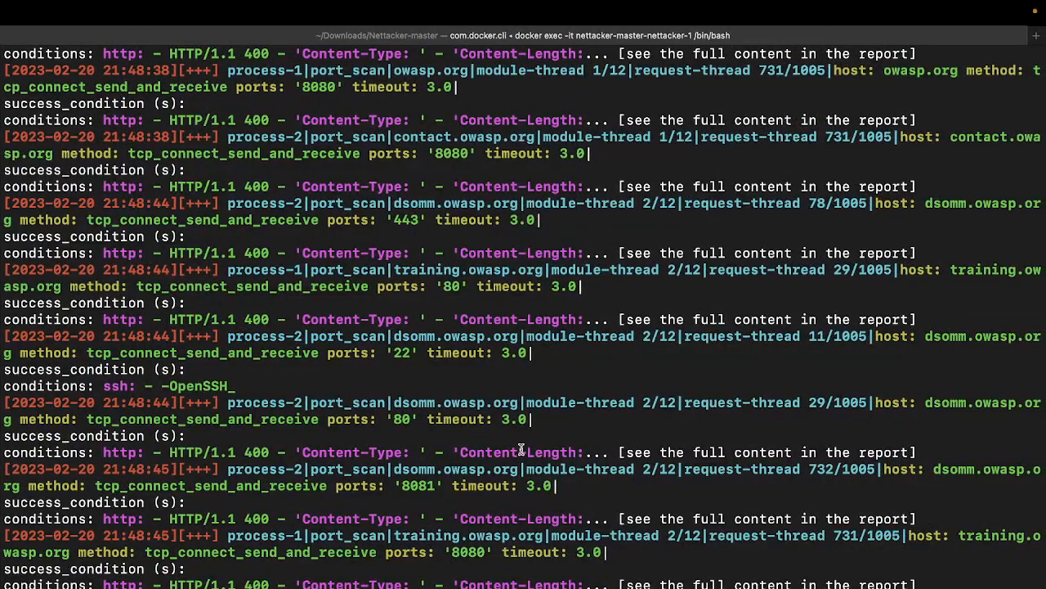
scroll("down", 3)
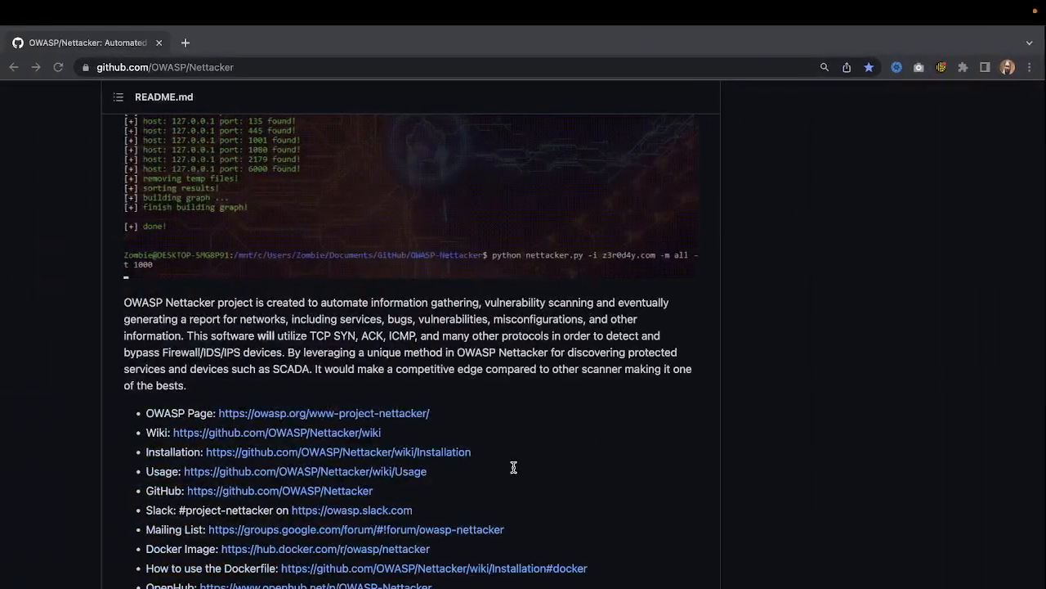
scroll("down", 3)
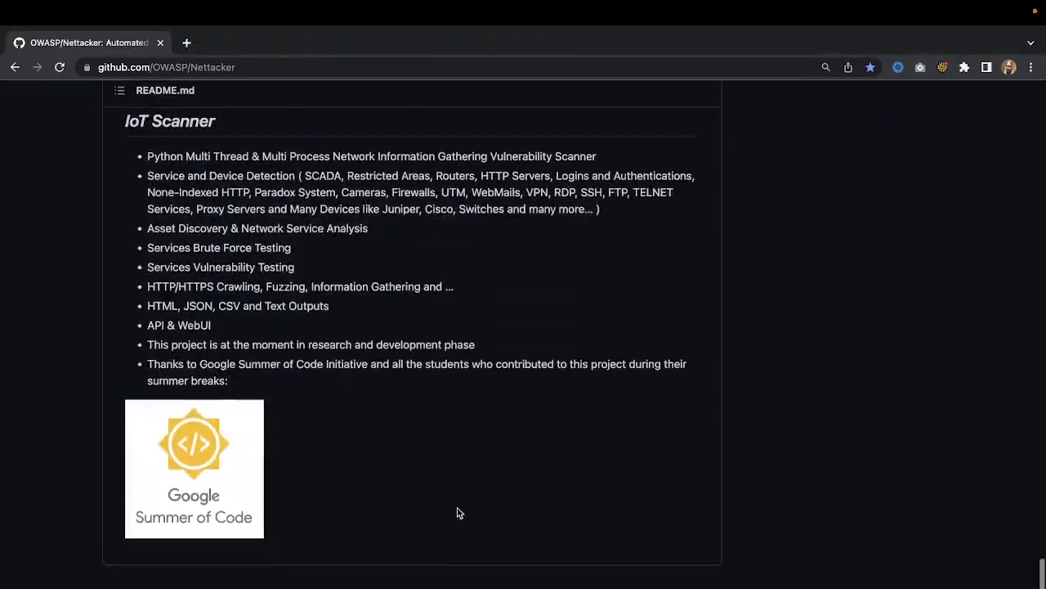
scroll("up", 3)
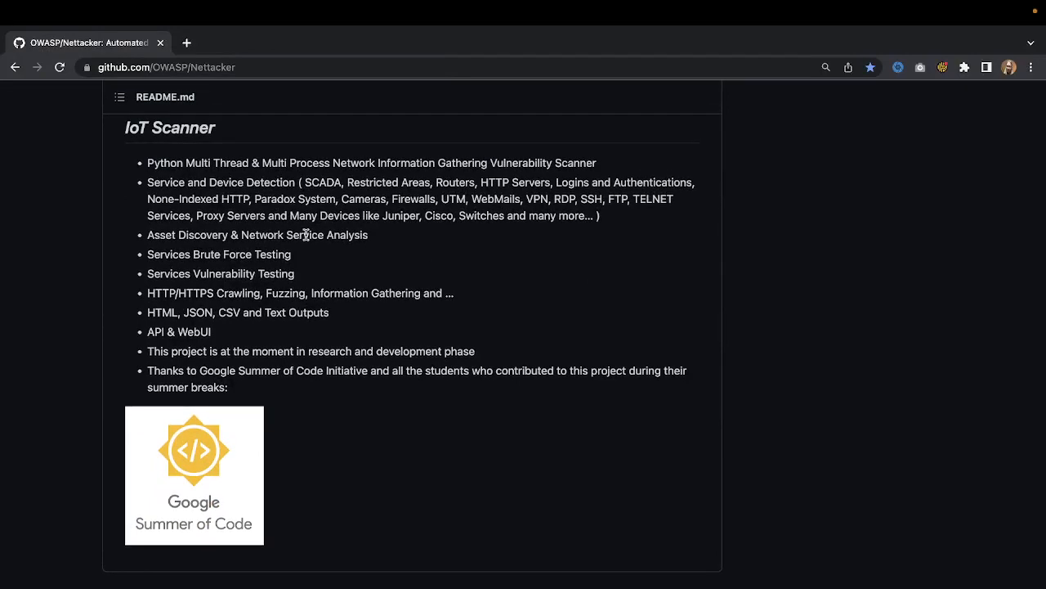
scroll("up", 3)
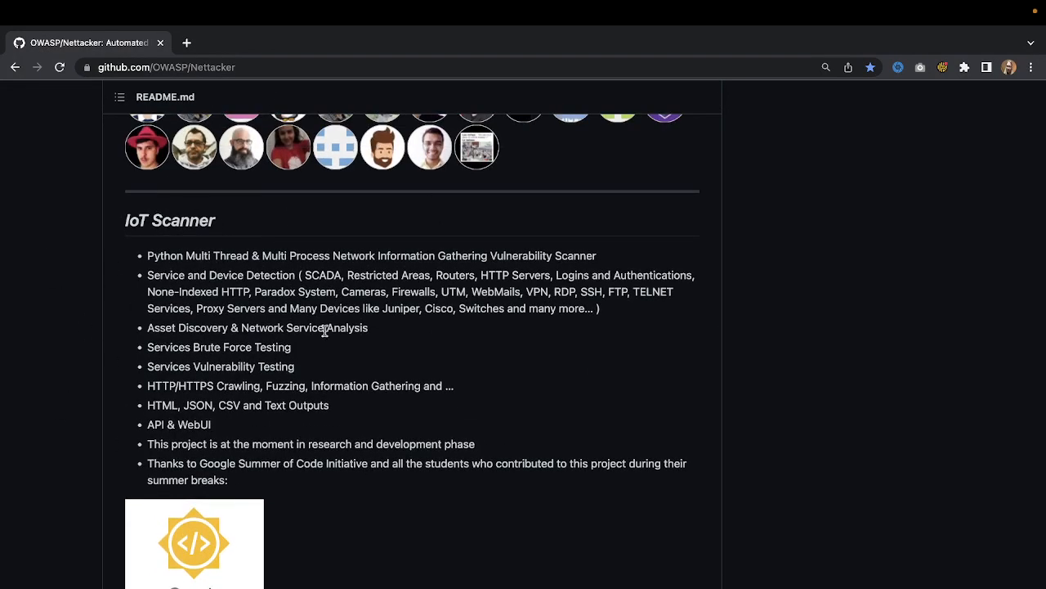
scroll("up", 3)
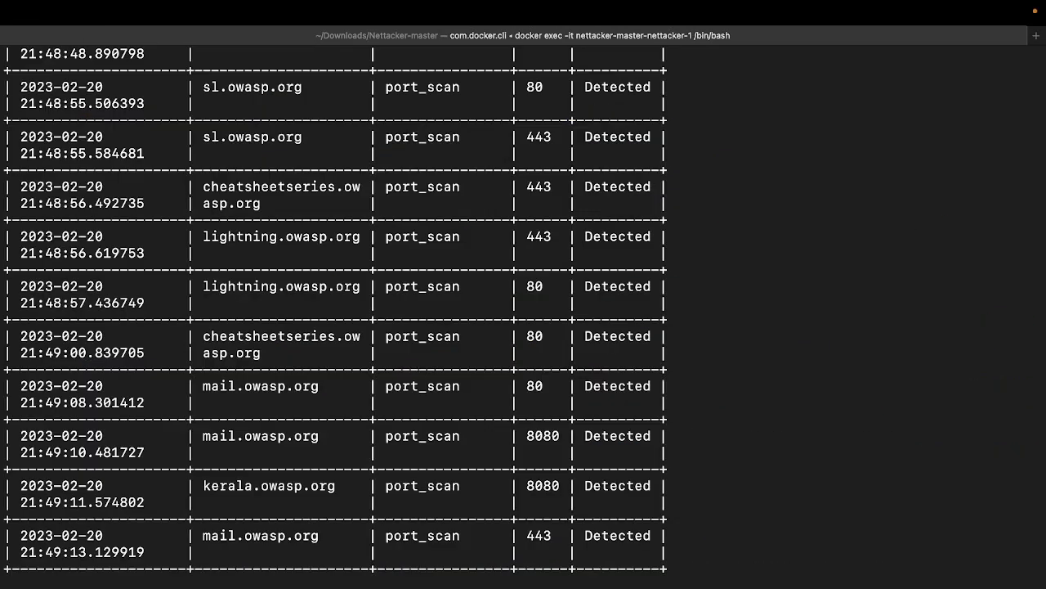
mouse_move(349, 362)
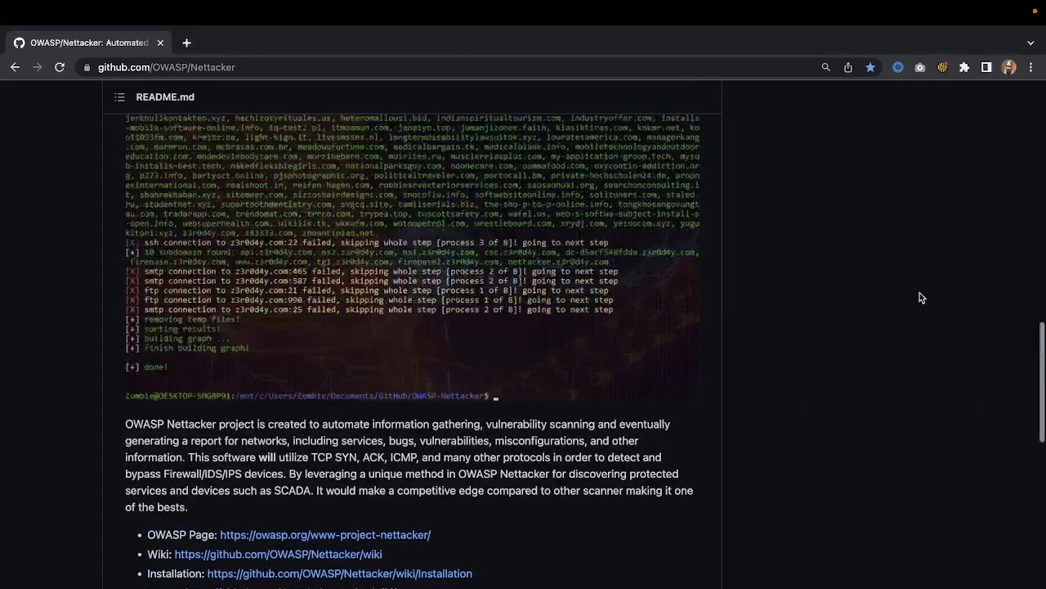
Open the Nettacker wiki's Usage page and start a find-in-page search.
scroll("up", 3)
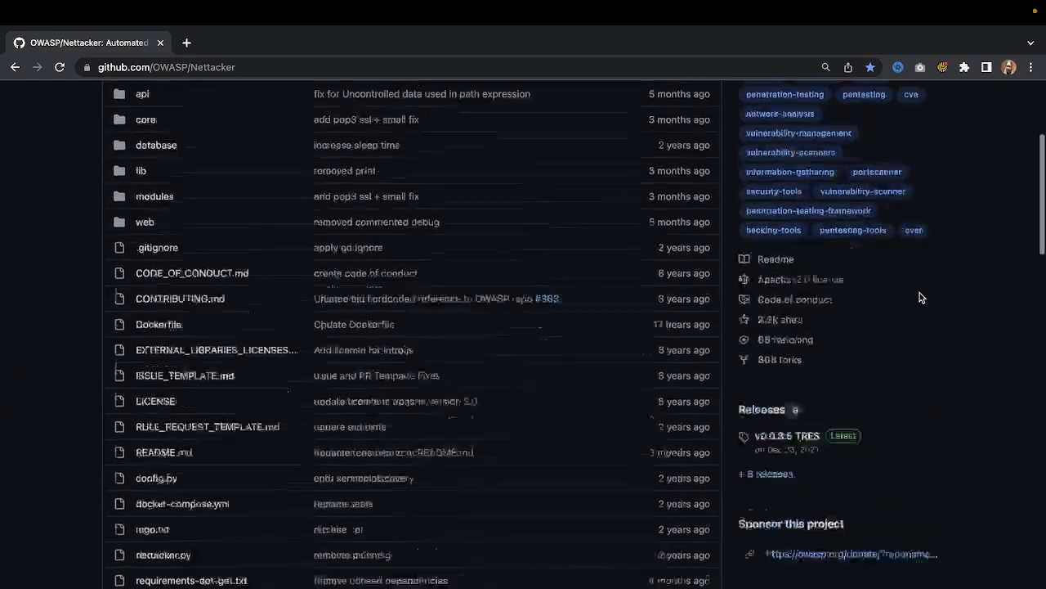
scroll("up", 3)
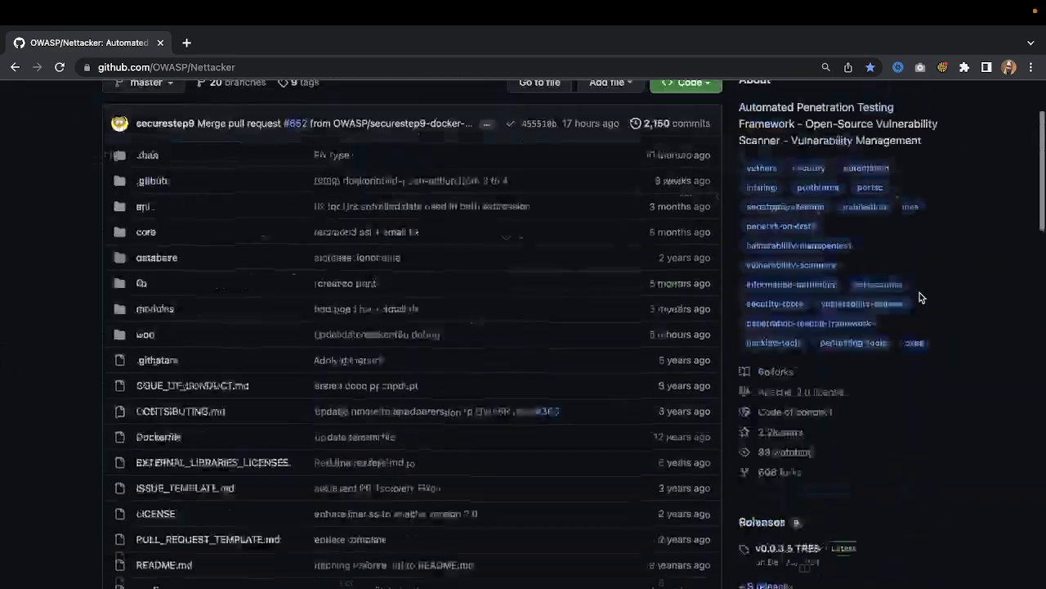
scroll("up", 3)
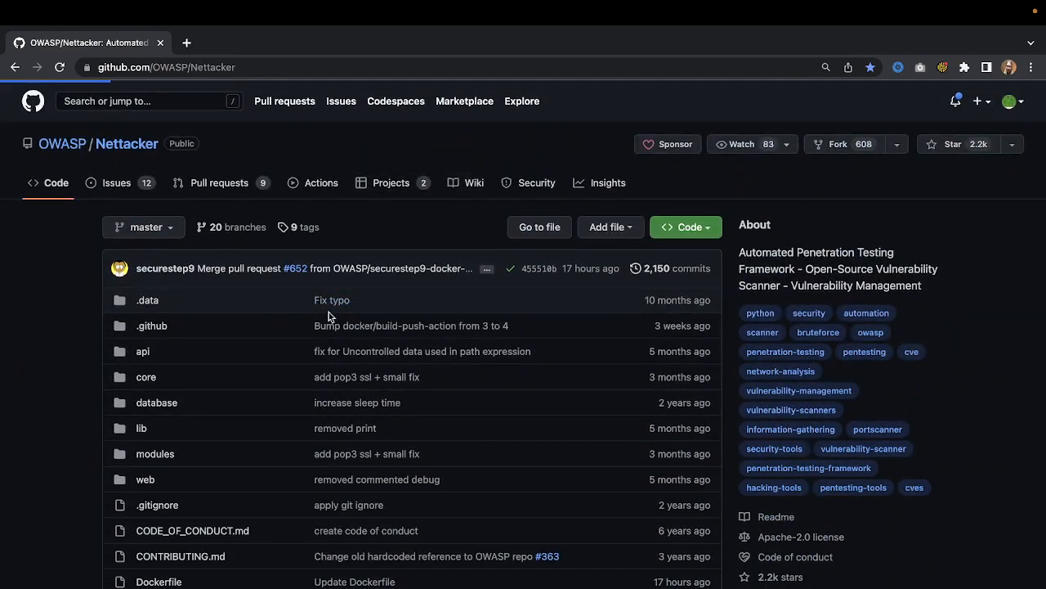
left_click(474, 183)
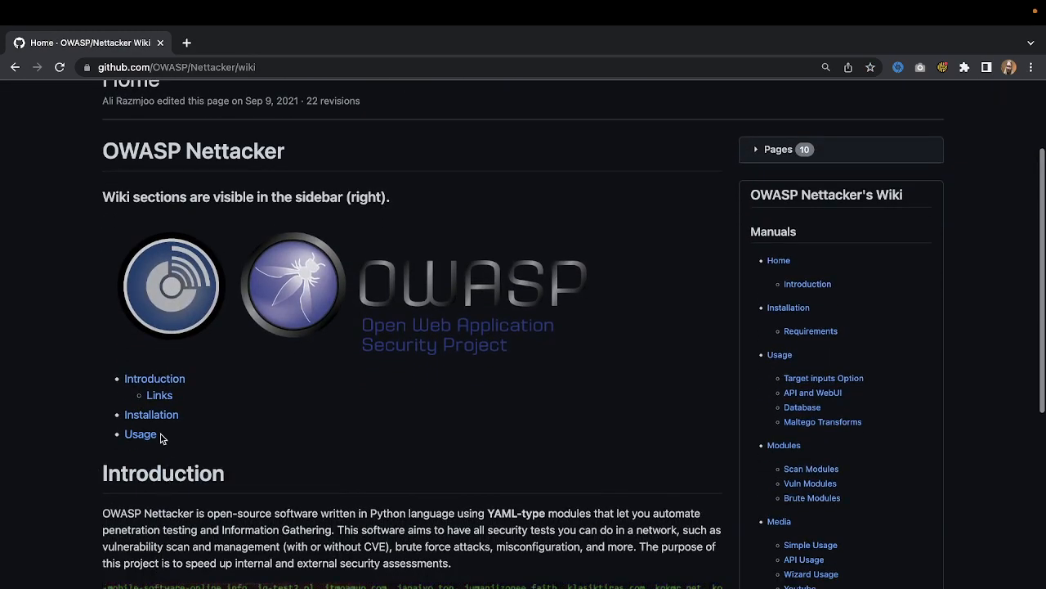
left_click(140, 434)
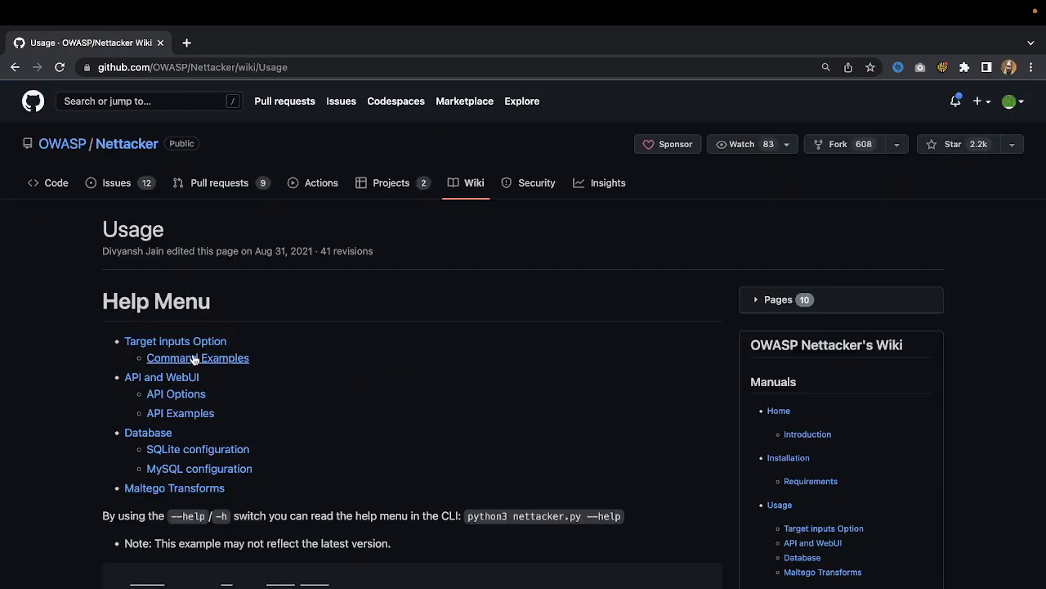
scroll("down", 3)
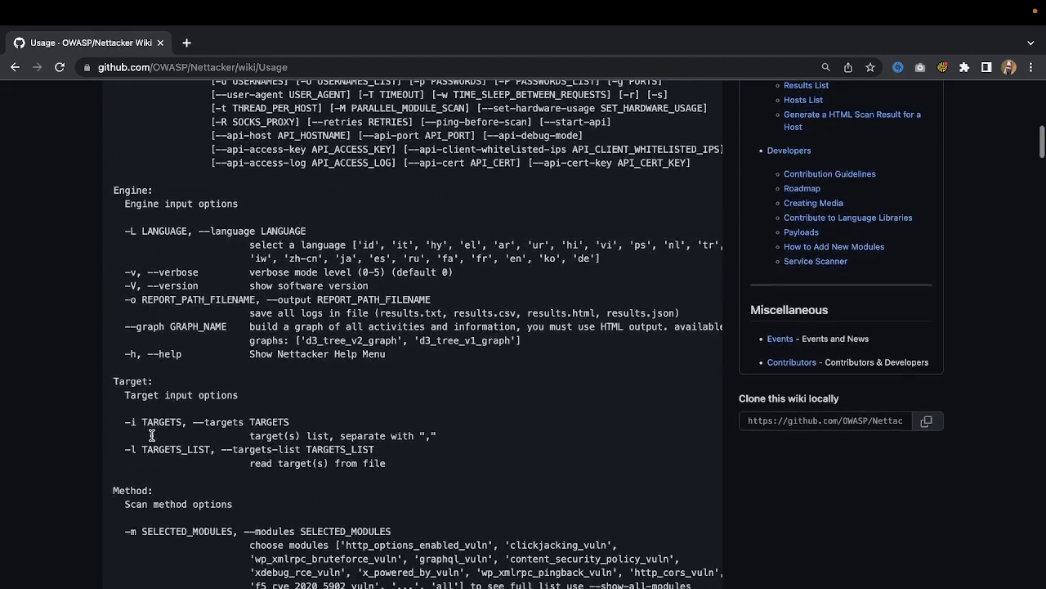
key("Ctrl+f")
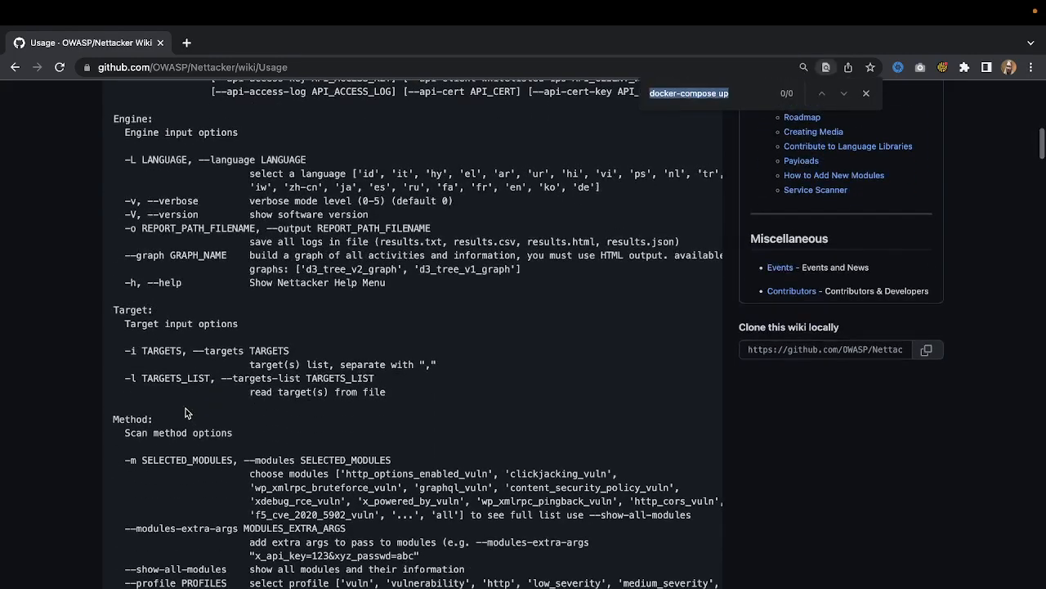
Highlight the content_security_policy_vuln module name and the --show-all-modules option.
scroll("down", 3)
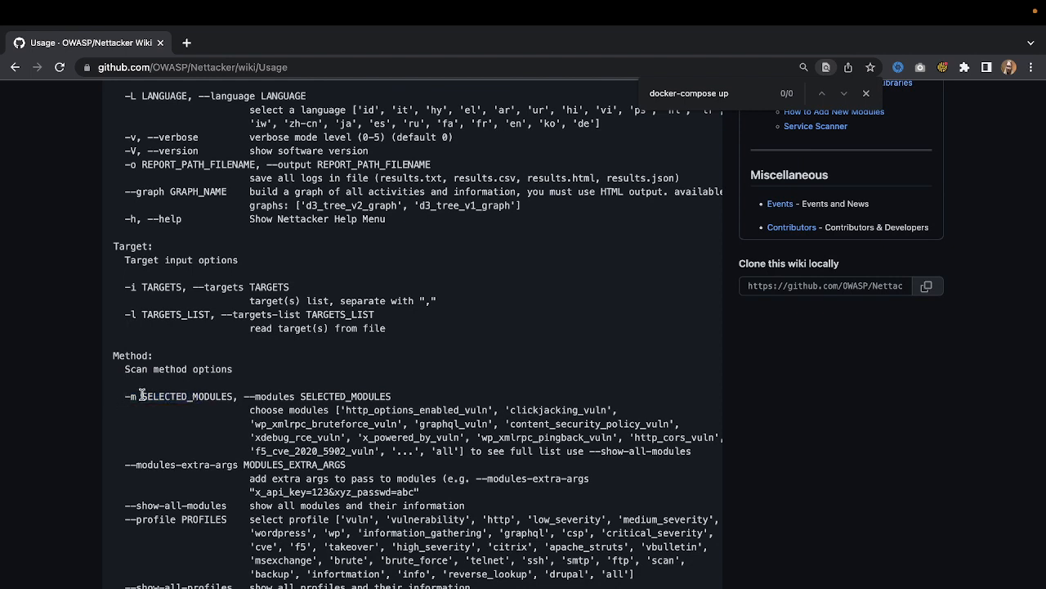
mouse_move(298, 392)
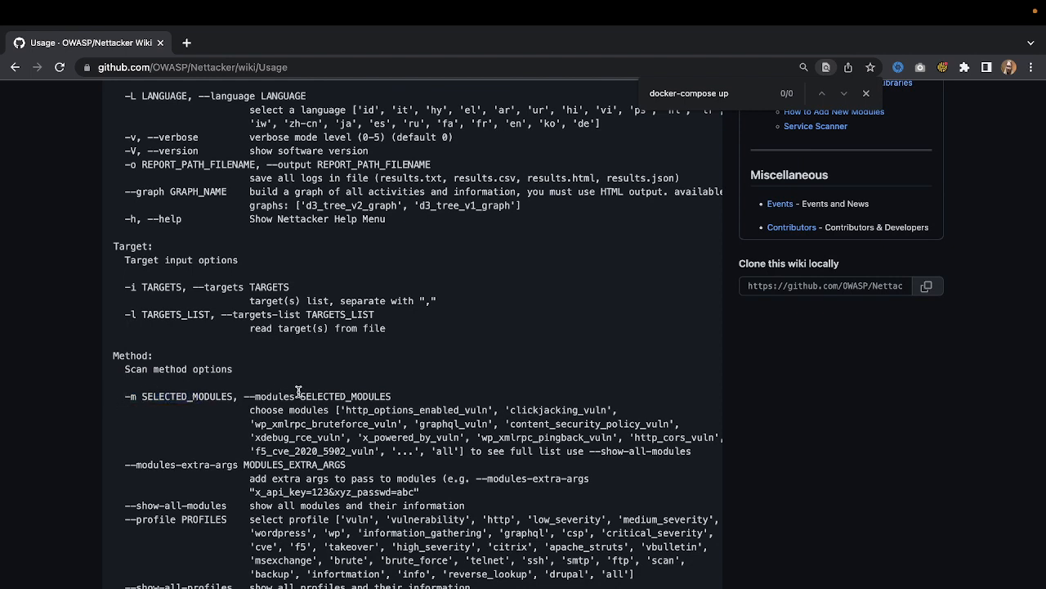
mouse_move(304, 424)
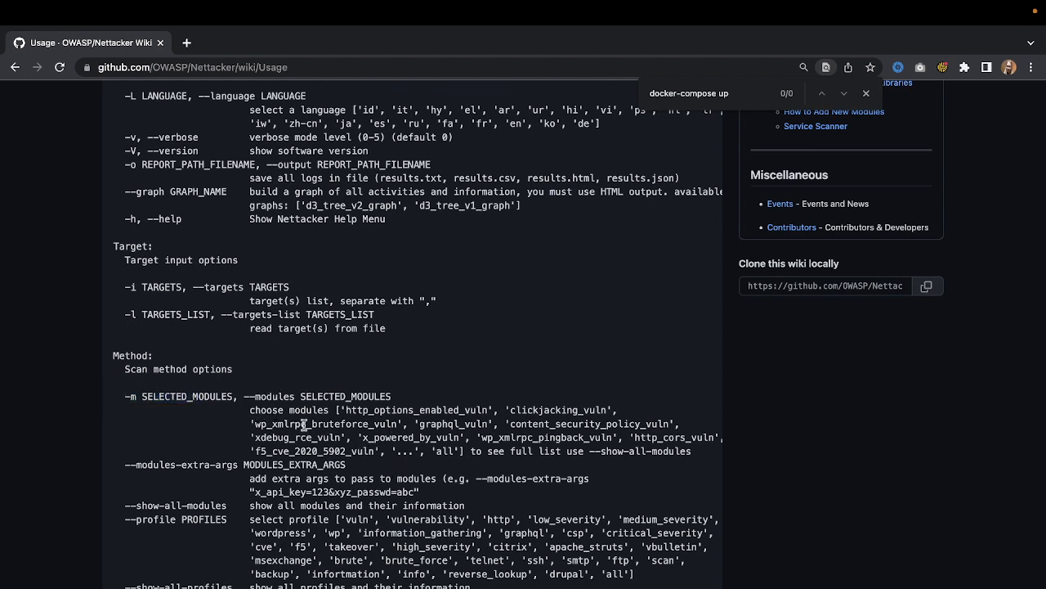
double_click(415, 409)
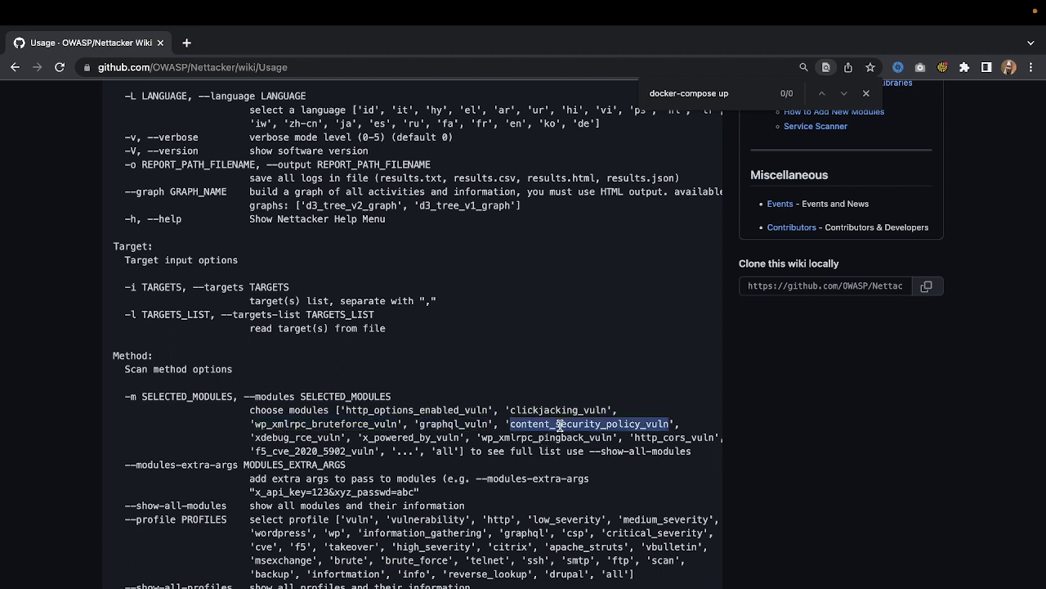
mouse_move(491, 452)
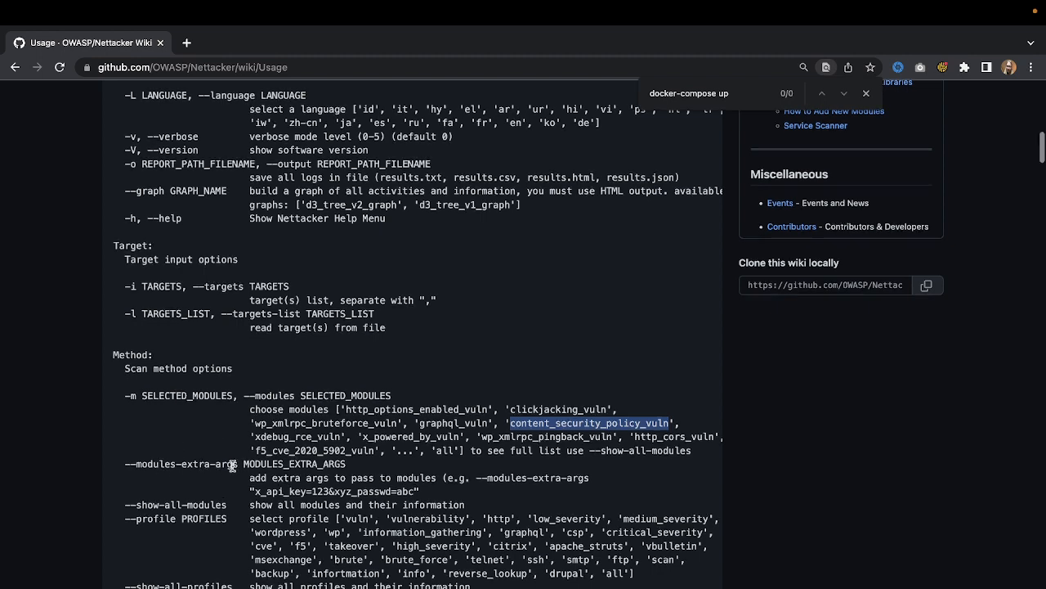
scroll("down", 3)
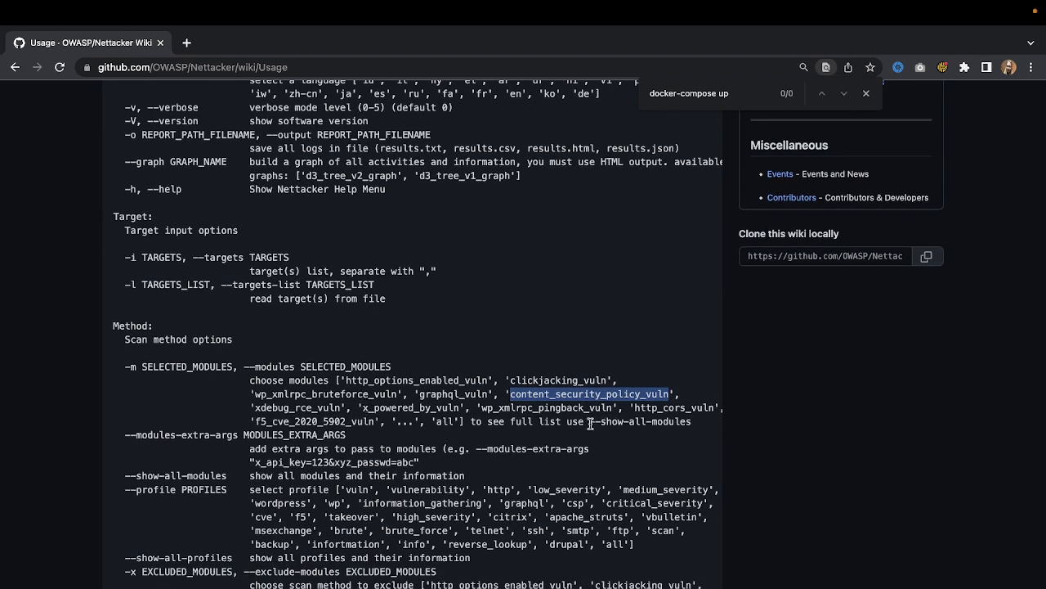
double_click(641, 421)
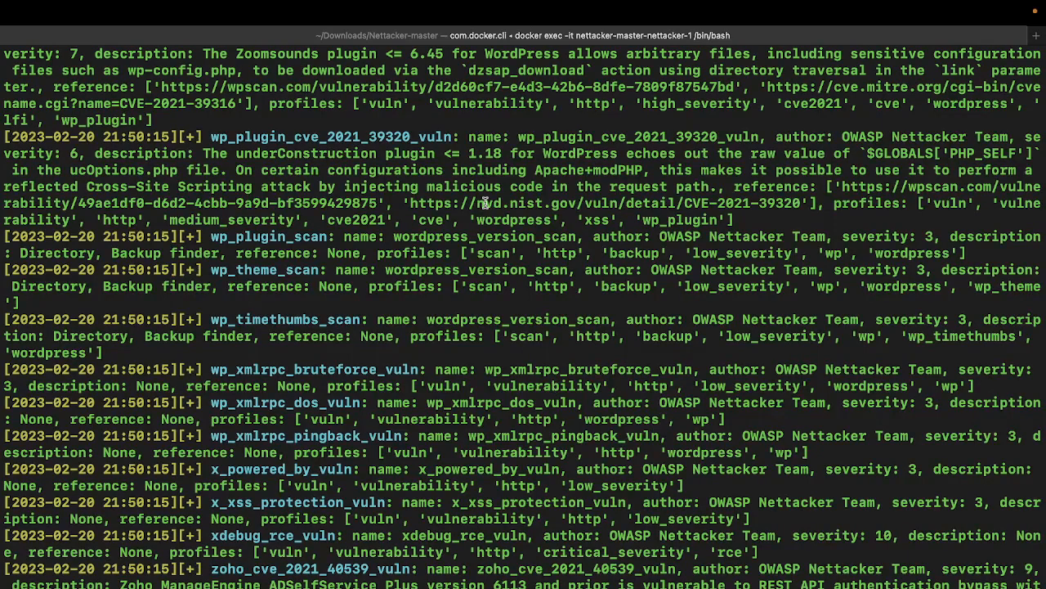
mouse_move(435, 361)
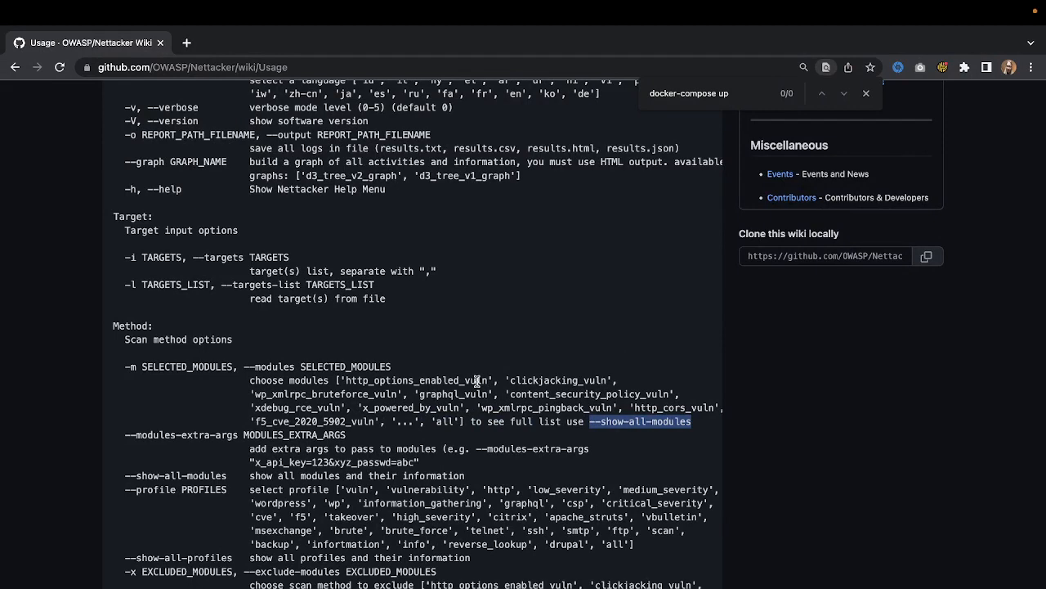
scroll("down", 3)
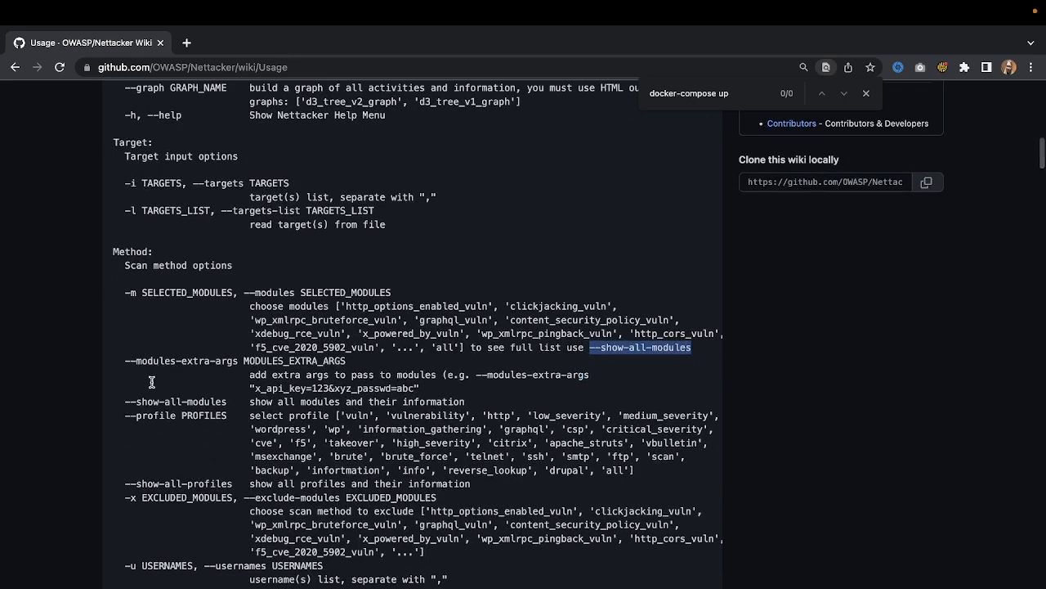
scroll("down", 3)
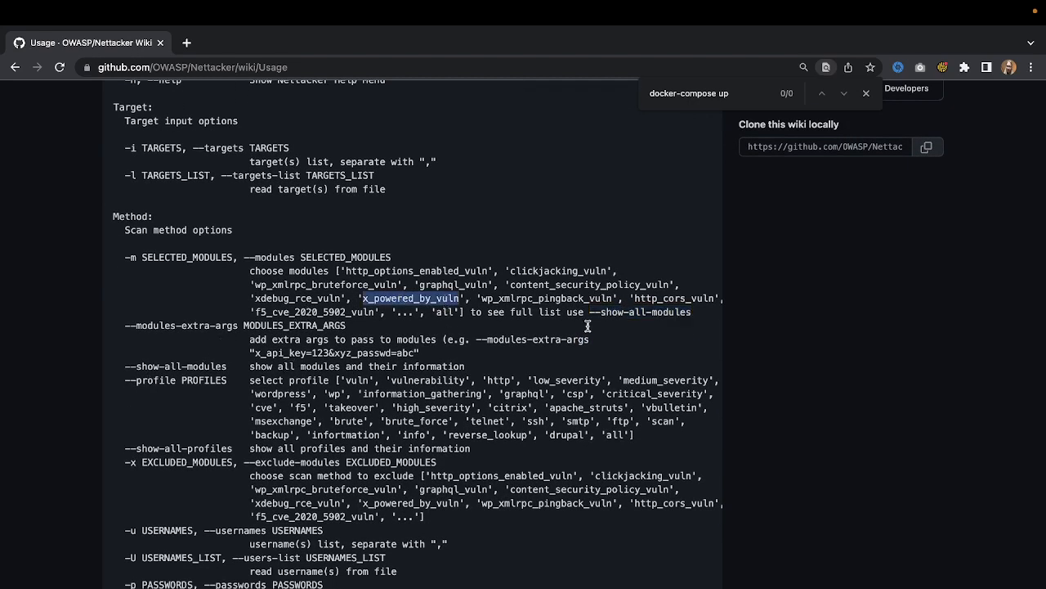
mouse_move(264, 239)
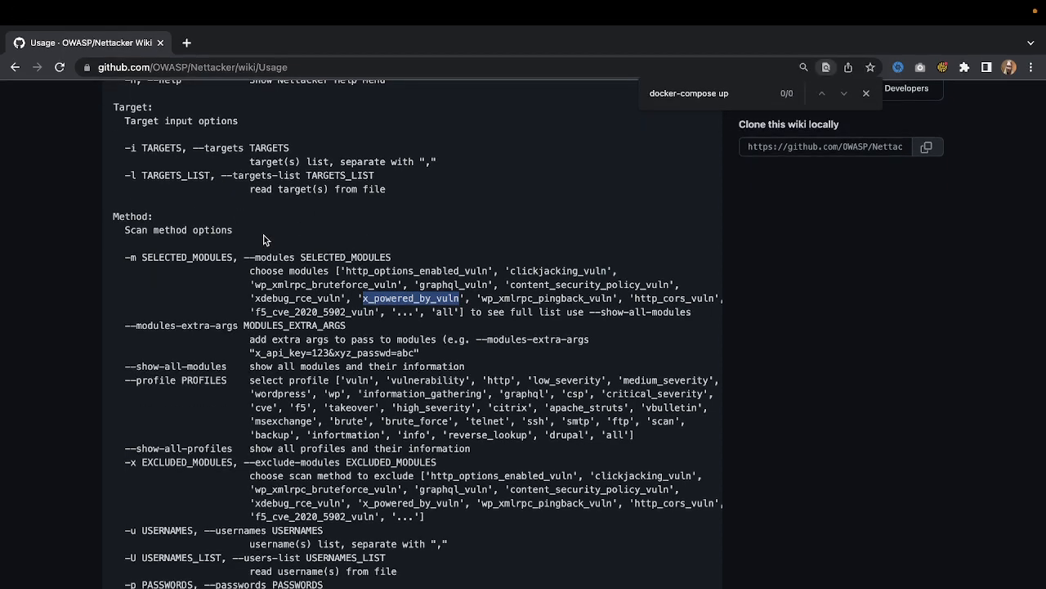
mouse_move(154, 381)
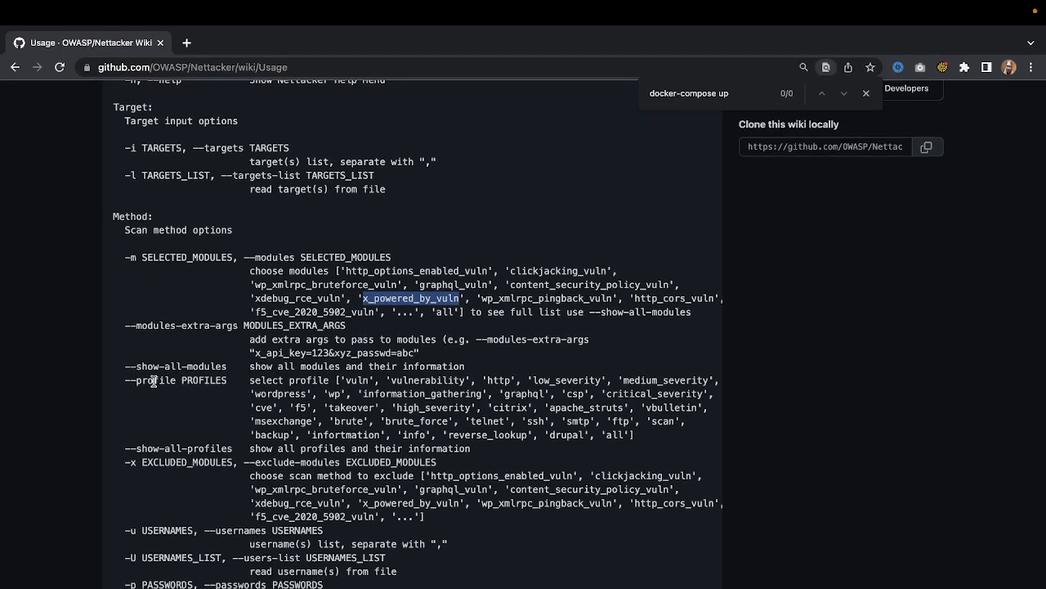
double_click(175, 366)
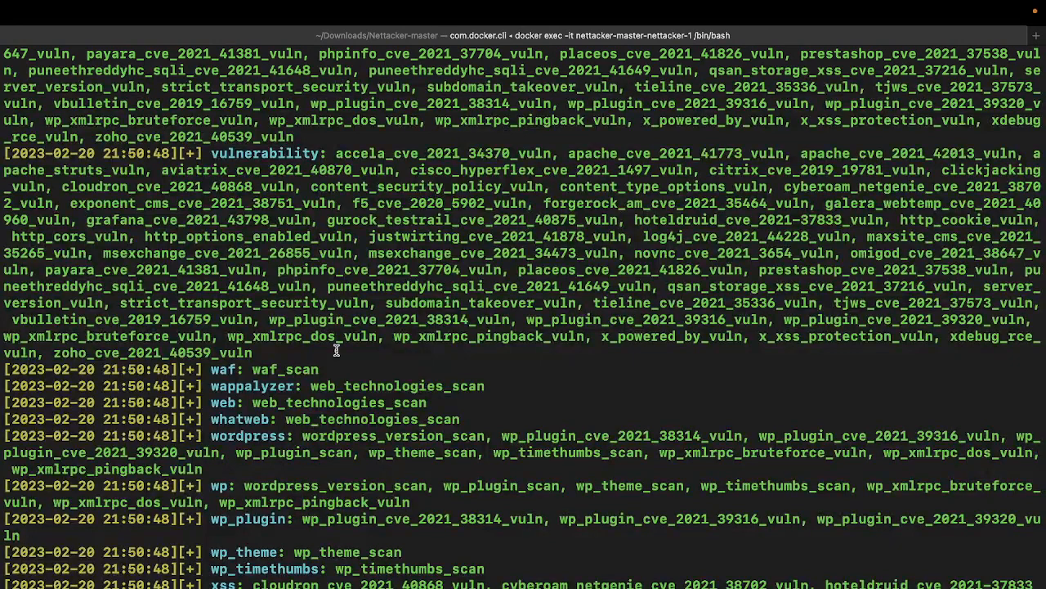
mouse_move(228, 382)
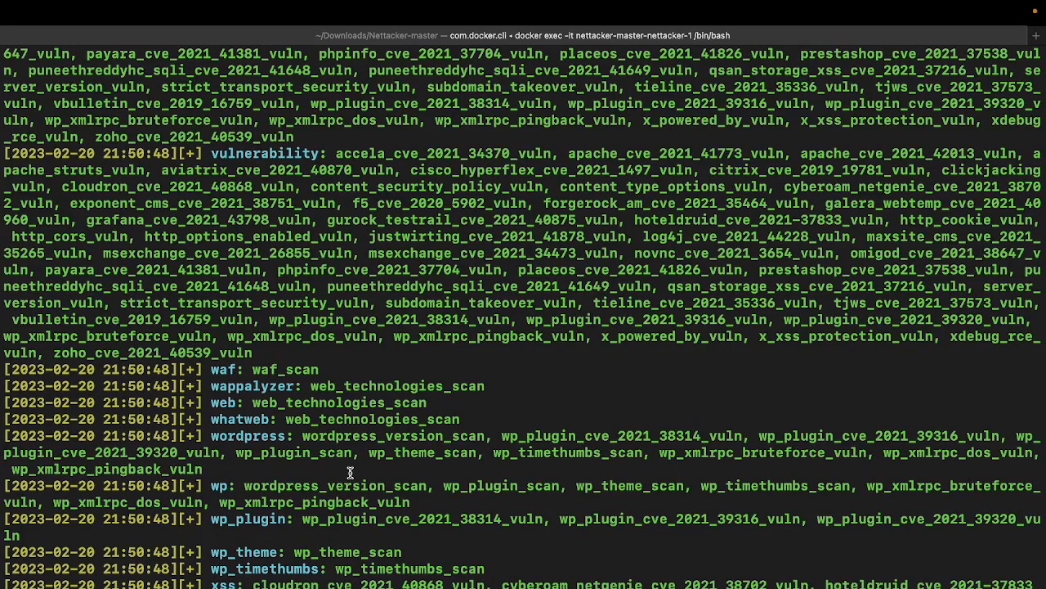
mouse_move(237, 517)
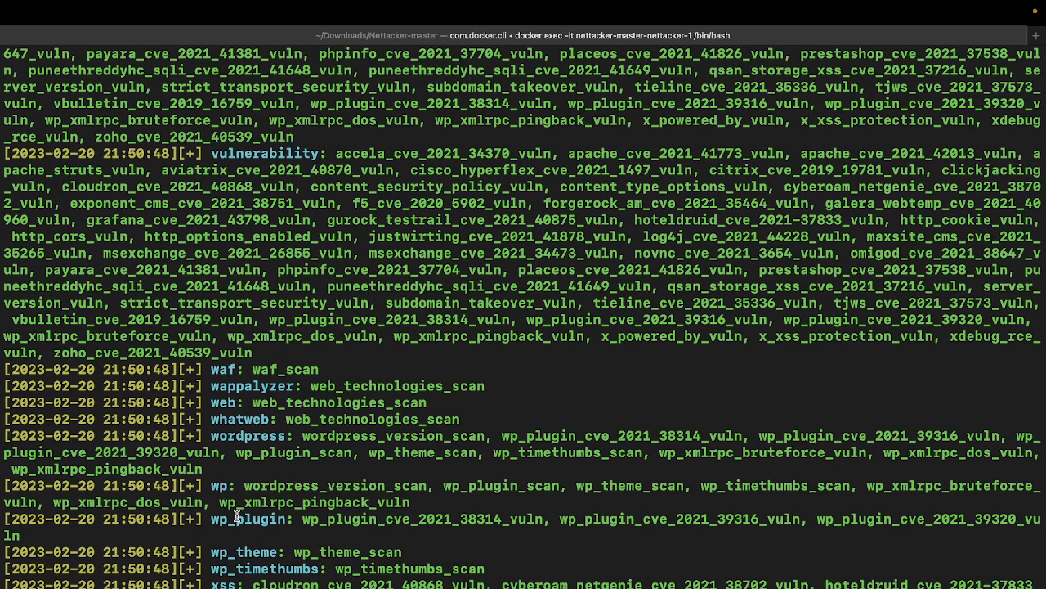
mouse_move(256, 536)
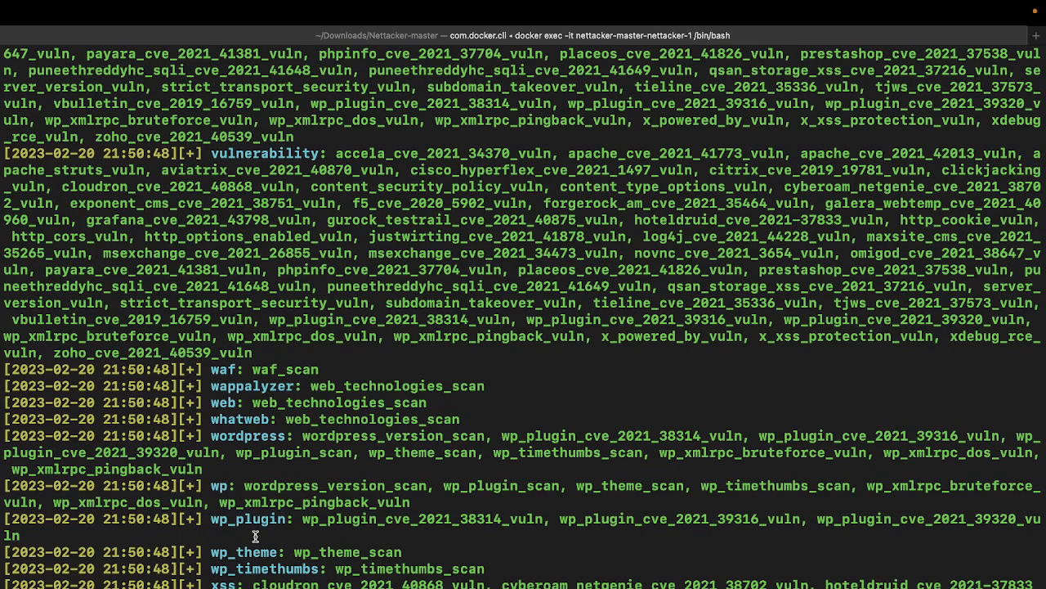
mouse_move(250, 154)
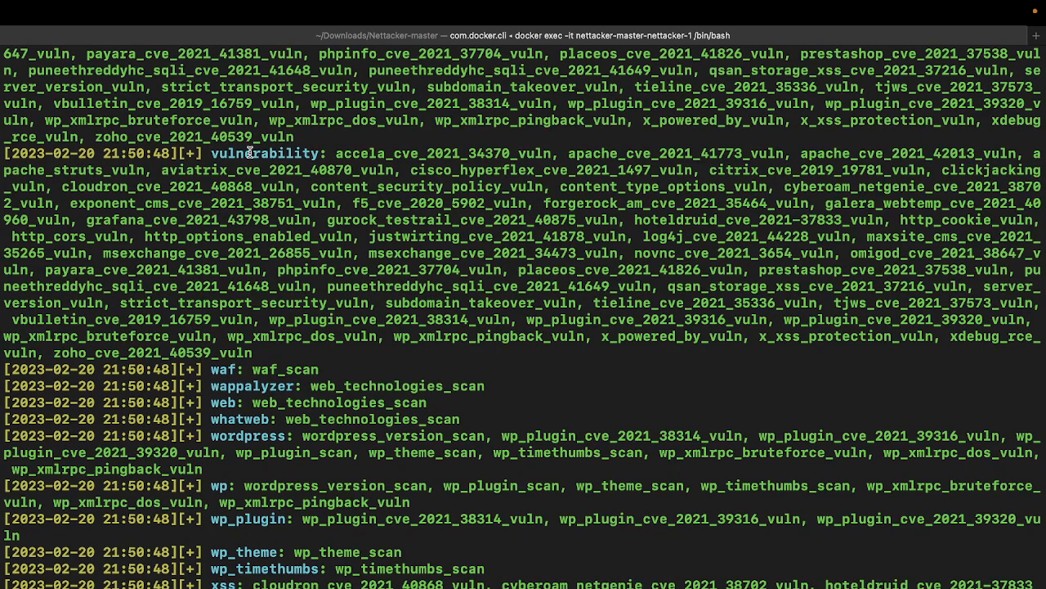
mouse_move(183, 338)
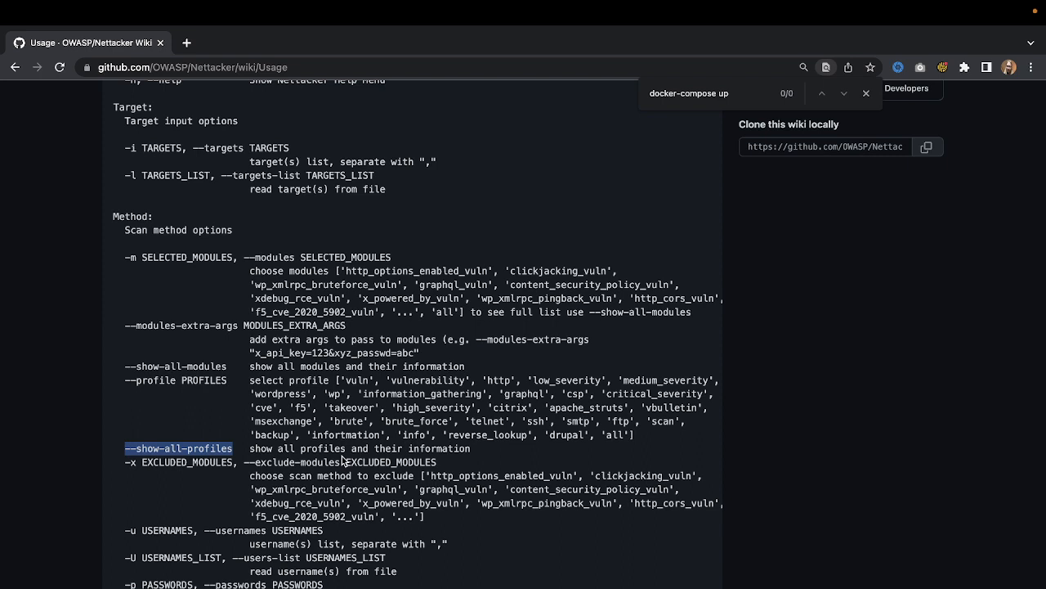
Scroll the Usage page past the user, password and port options to API options.
scroll("down", 3)
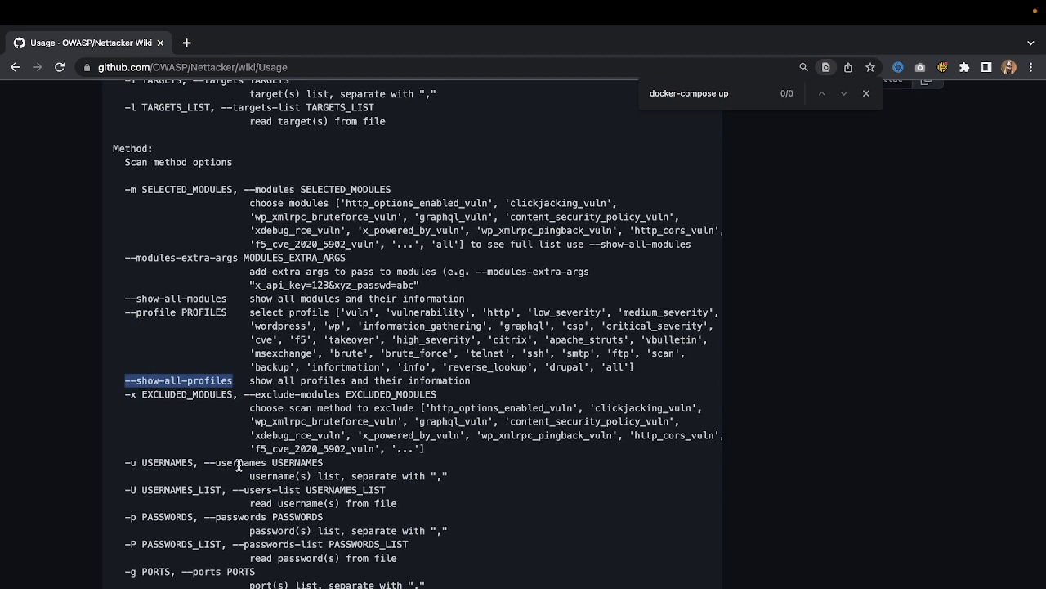
mouse_move(260, 462)
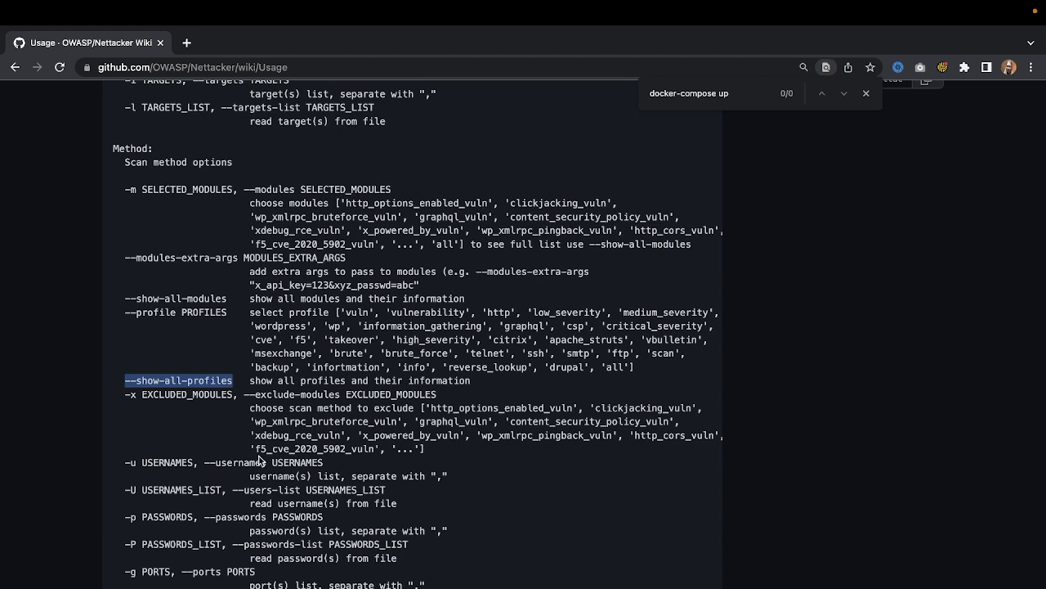
mouse_move(321, 411)
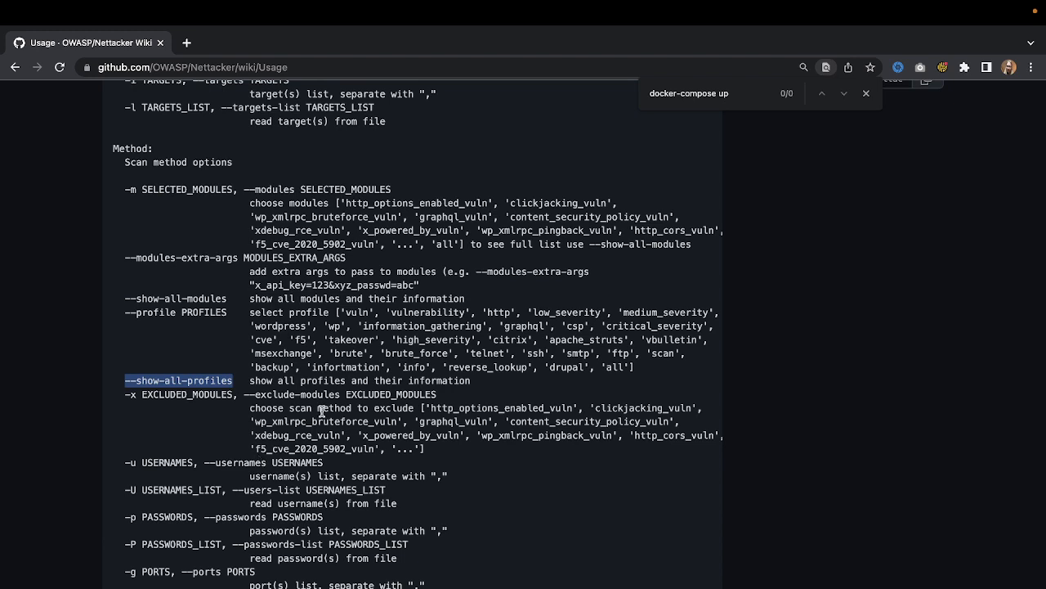
scroll("down", 3)
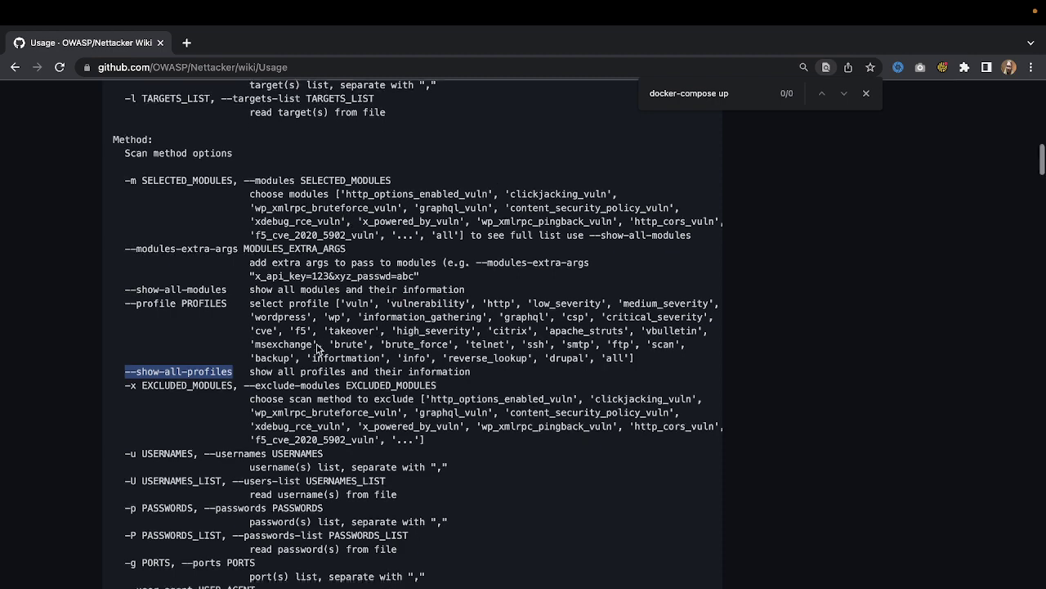
scroll("down", 3)
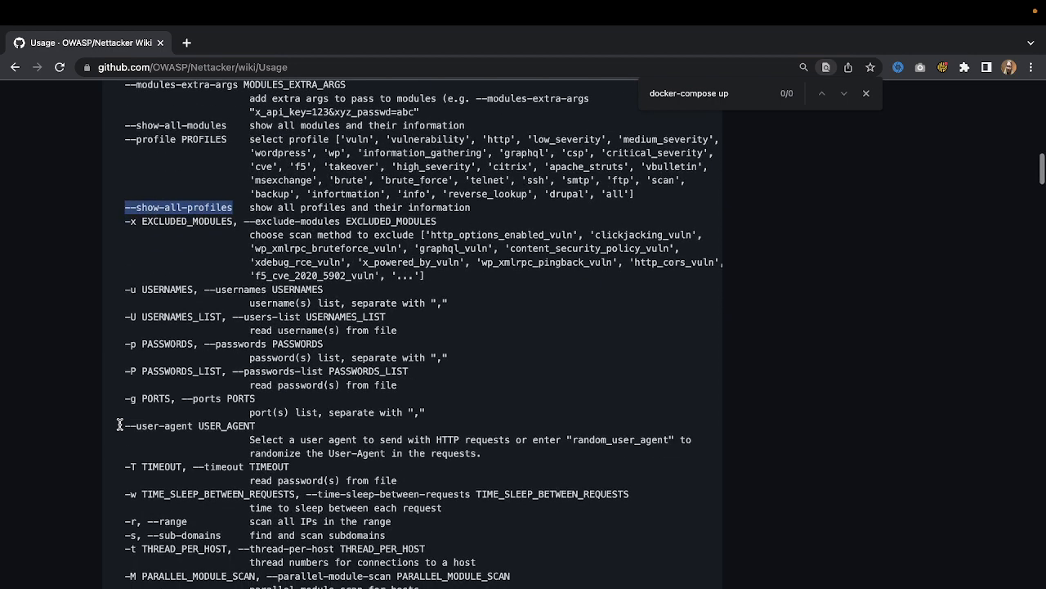
mouse_move(486, 358)
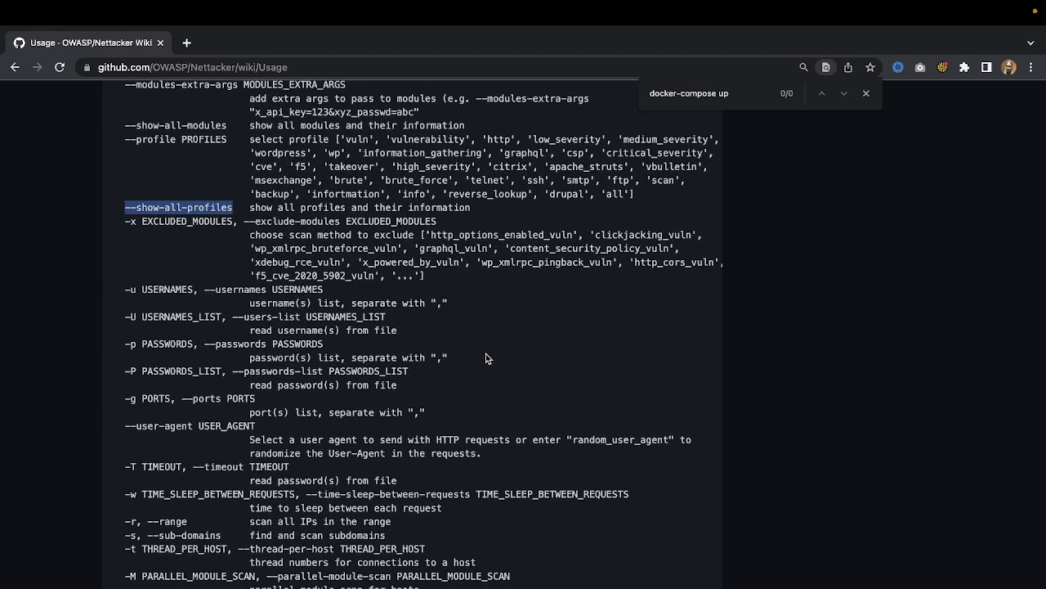
scroll("down", 3)
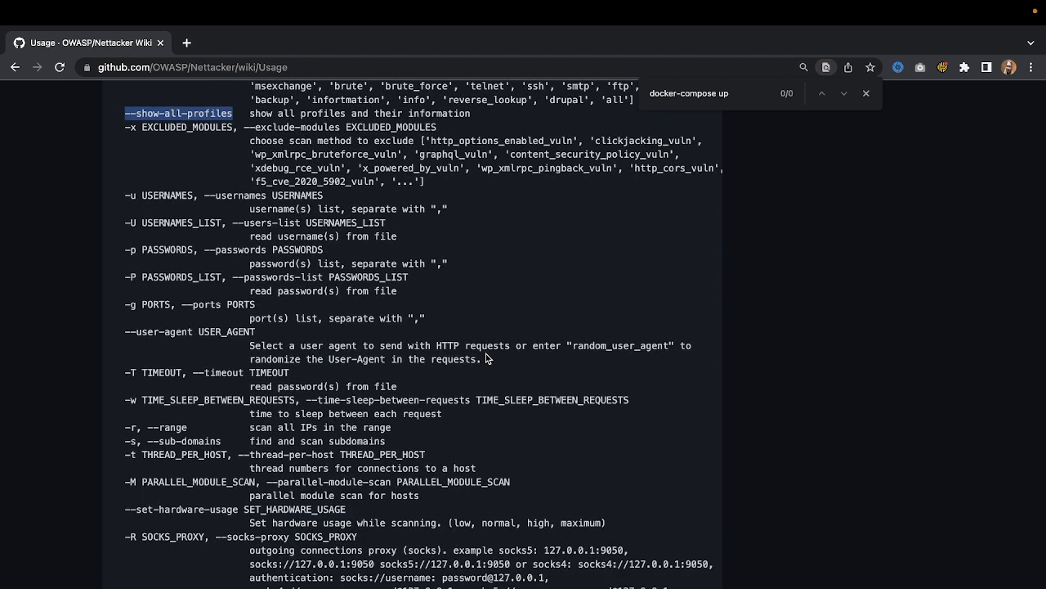
scroll("down", 3)
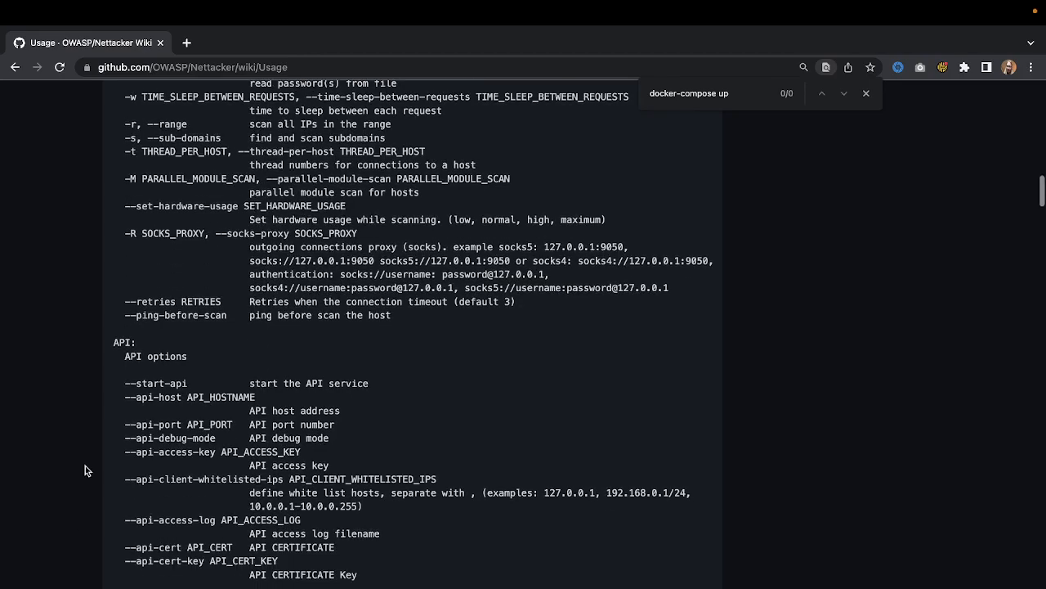
mouse_move(387, 466)
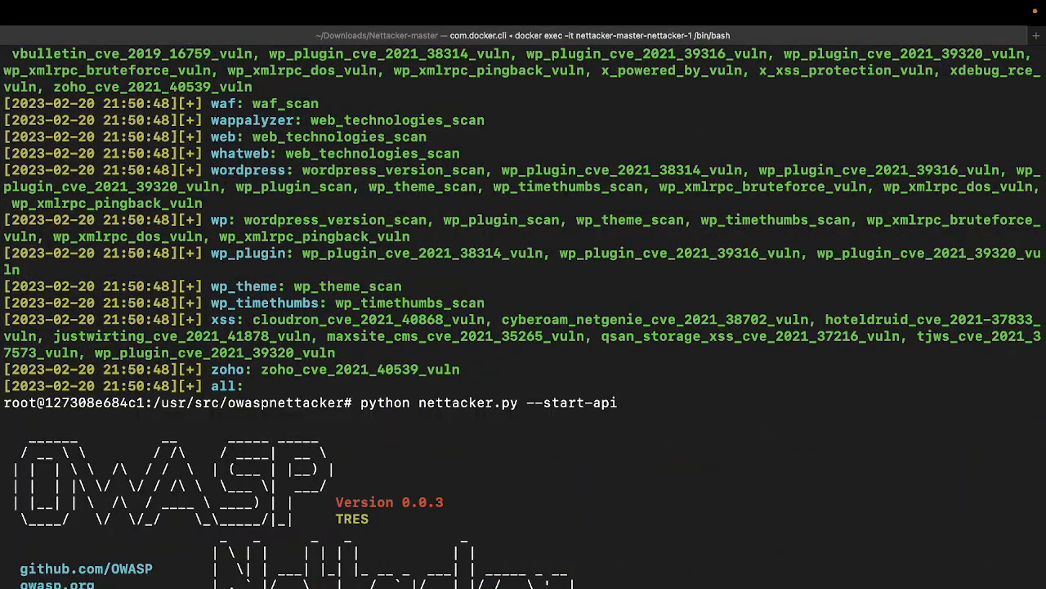
Scroll the terminal to the OWASP banner and the API-accessible-with-key line.
scroll("down", 3)
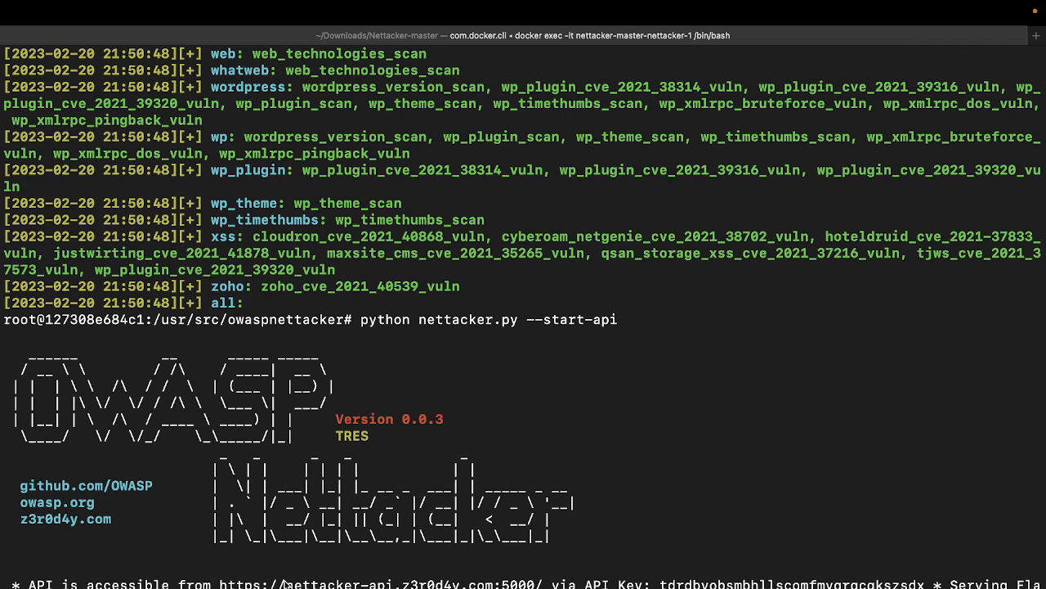
mouse_move(330, 153)
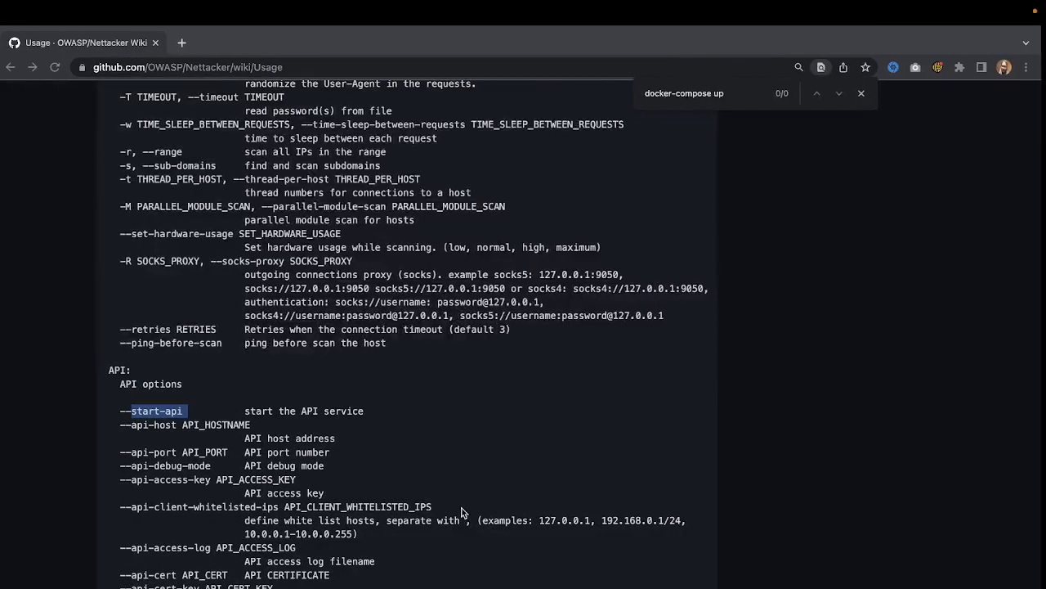
mouse_move(376, 457)
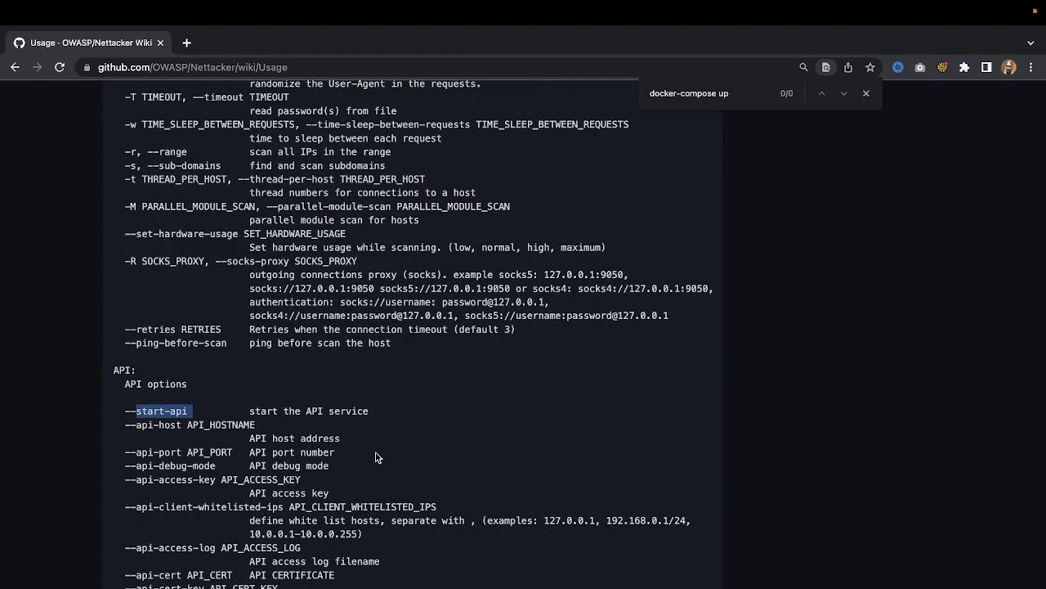
mouse_move(340, 435)
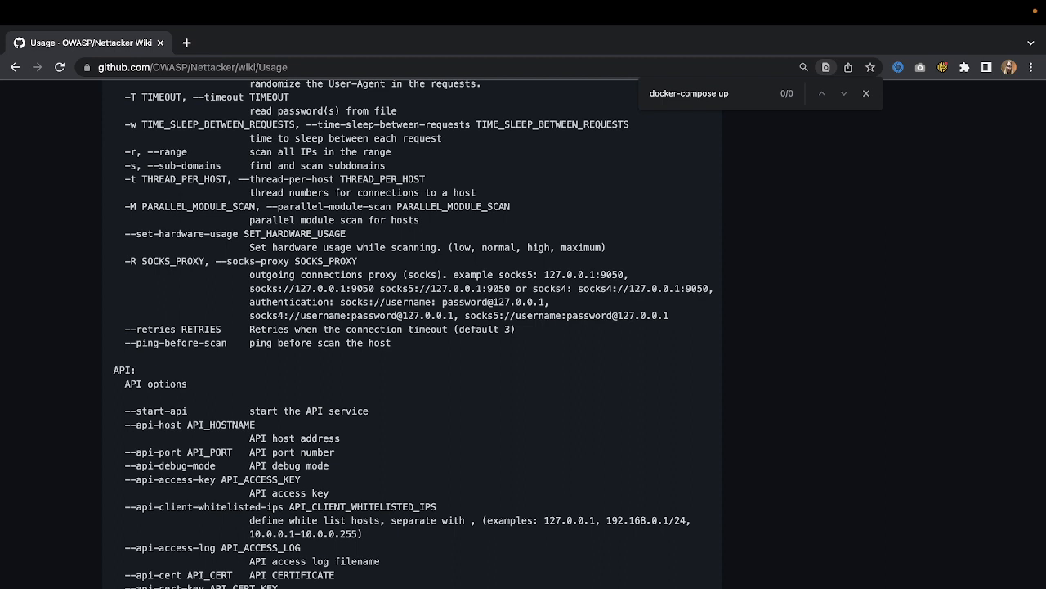
mouse_move(125, 466)
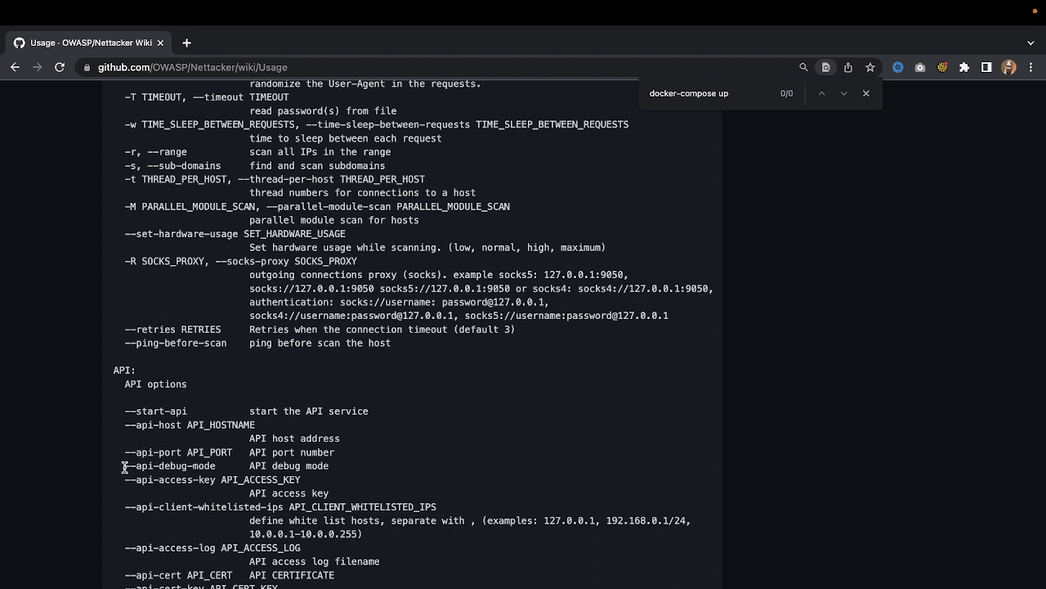
mouse_move(306, 478)
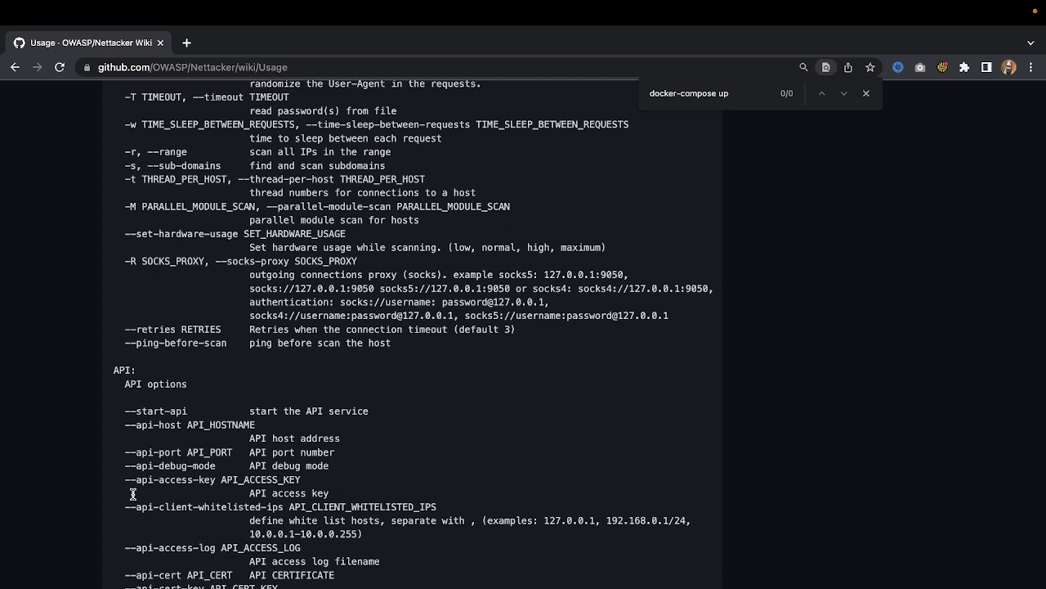
mouse_move(418, 538)
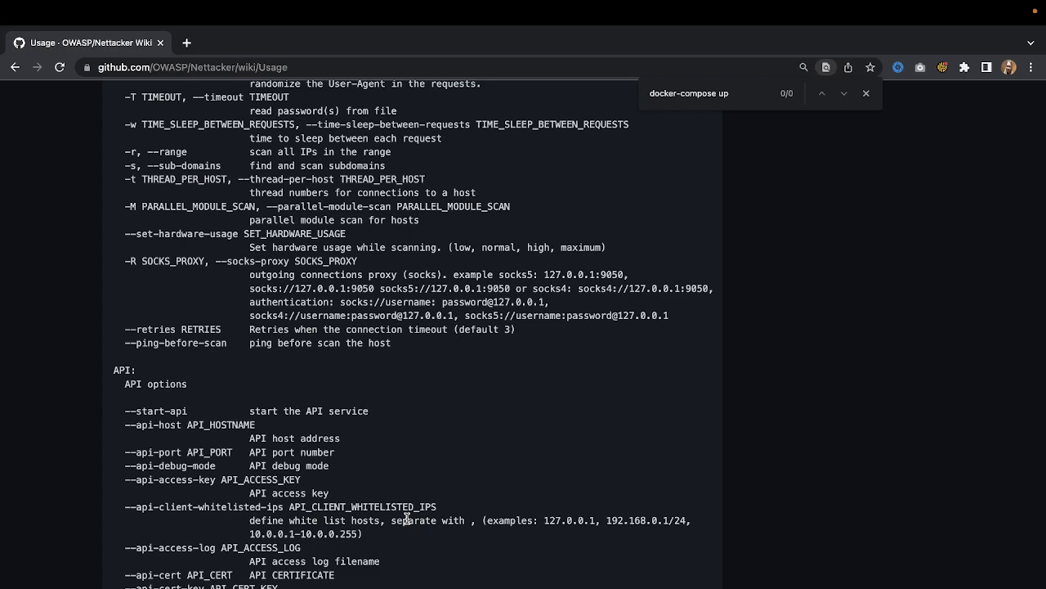
mouse_move(362, 550)
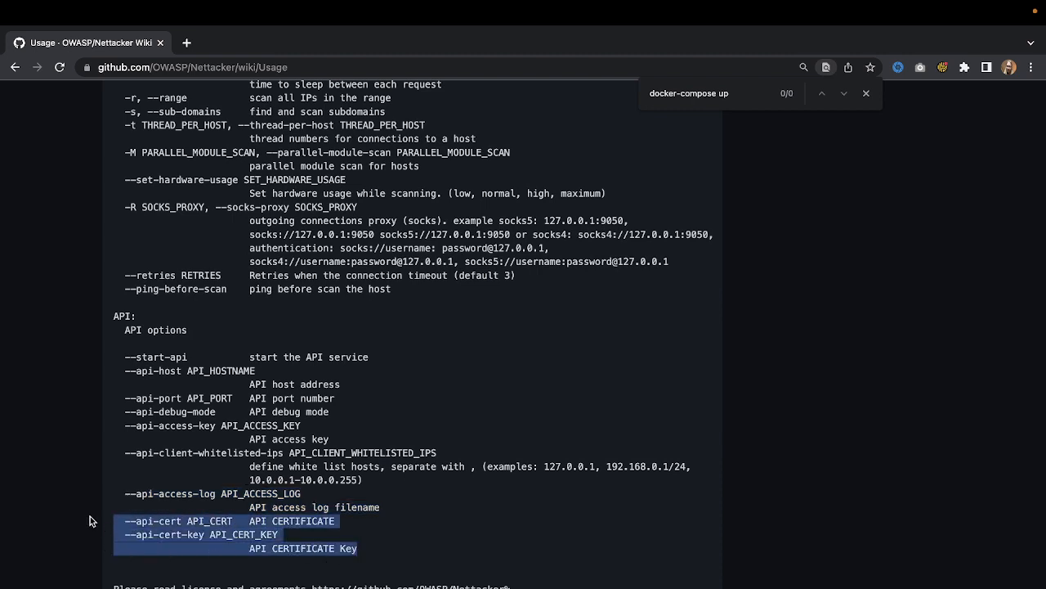
mouse_move(236, 522)
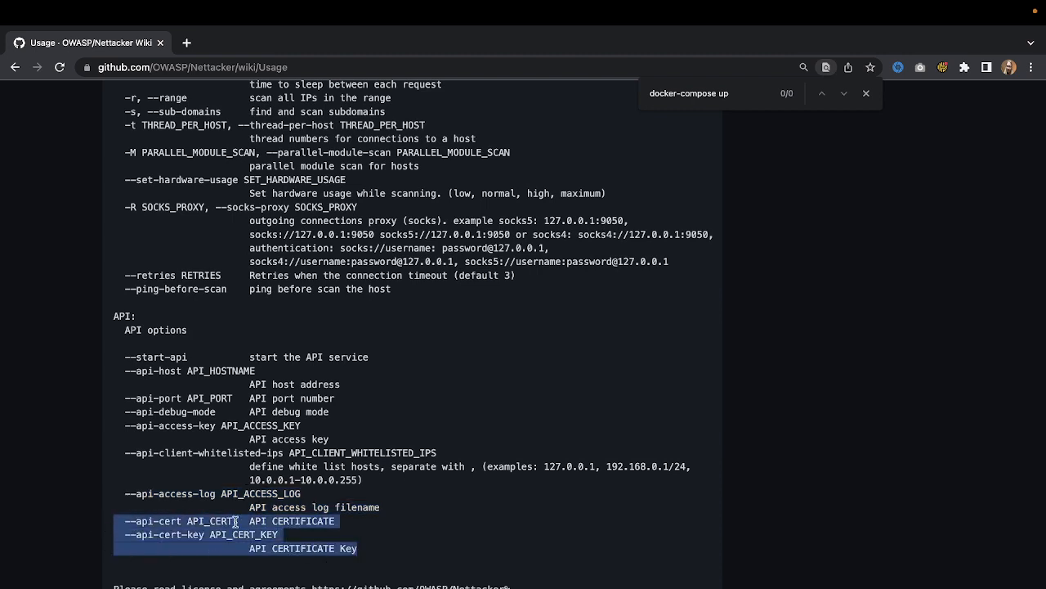
Scroll down the Usage page into the Persian-language help output.
scroll("up", 3)
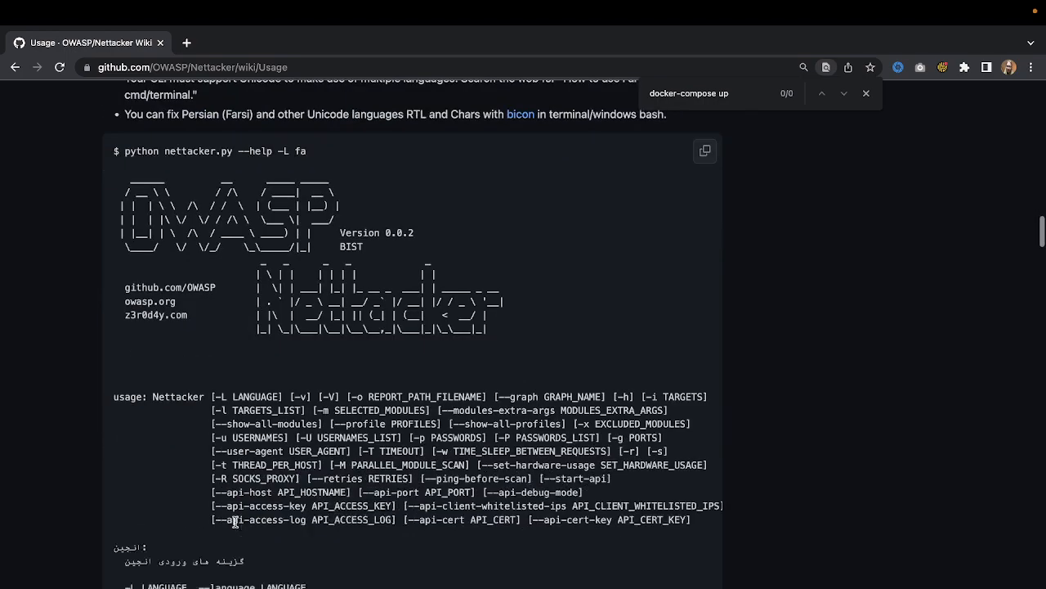
scroll("down", 3)
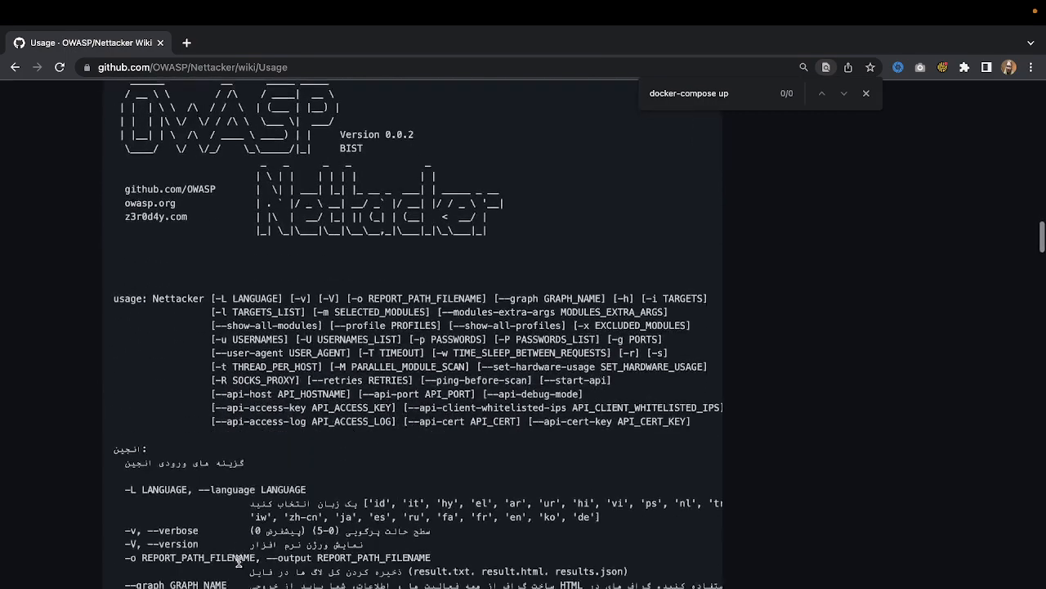
scroll("down", 3)
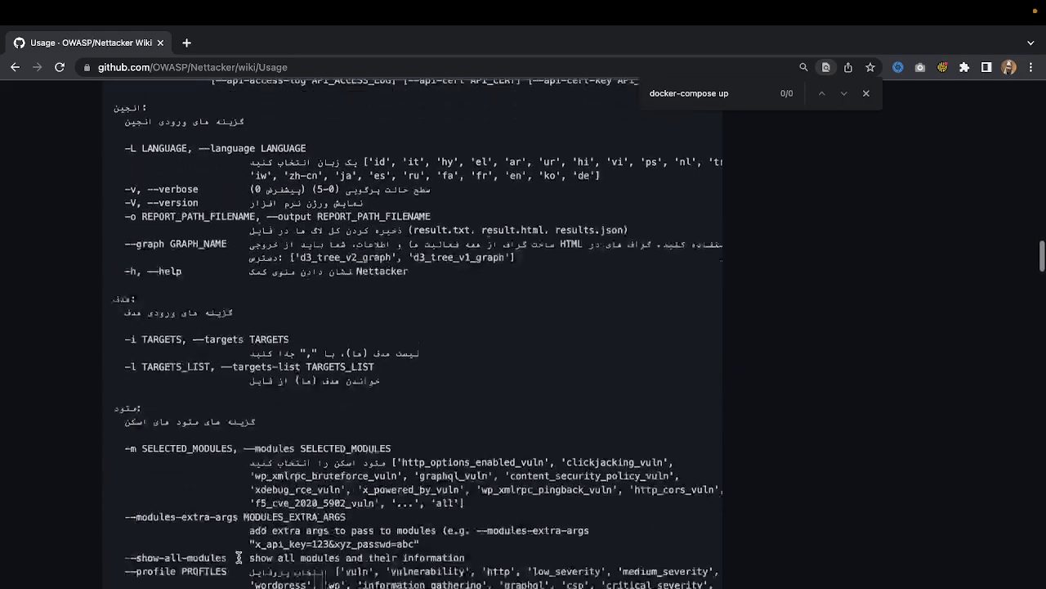
scroll("down", 3)
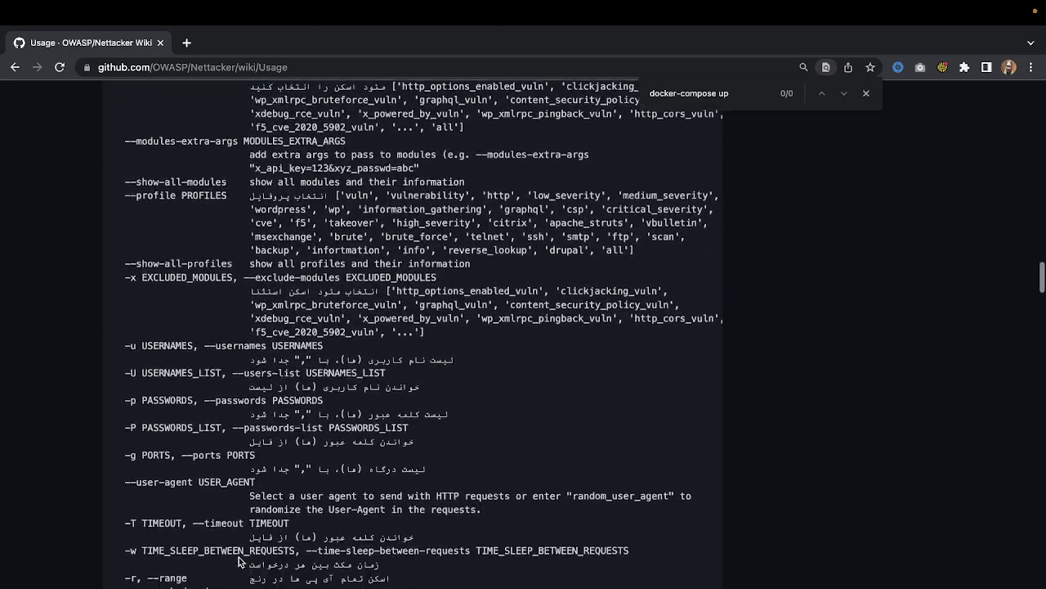
scroll("down", 3)
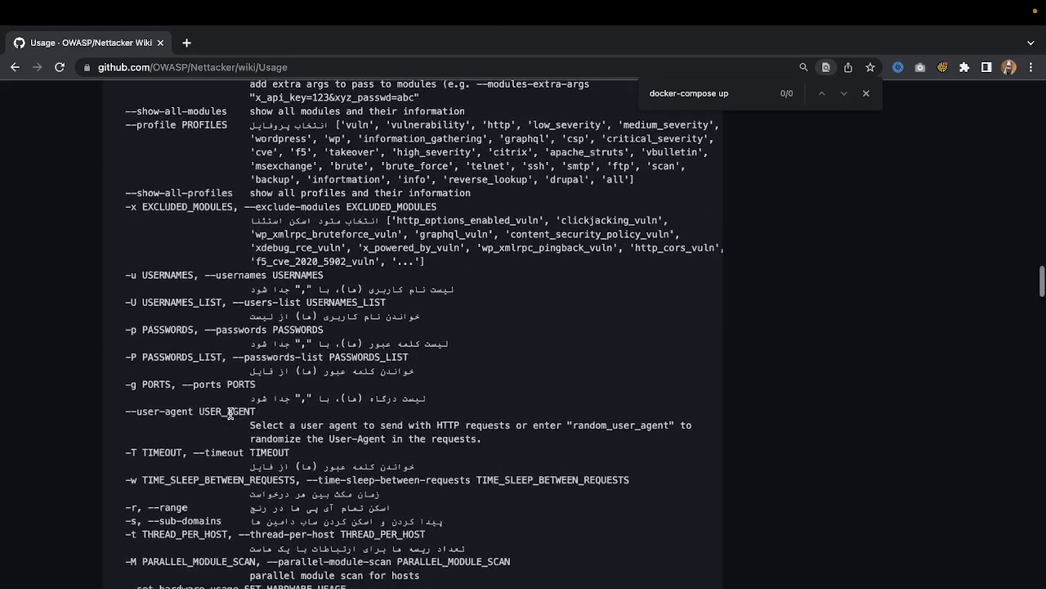
scroll("down", 3)
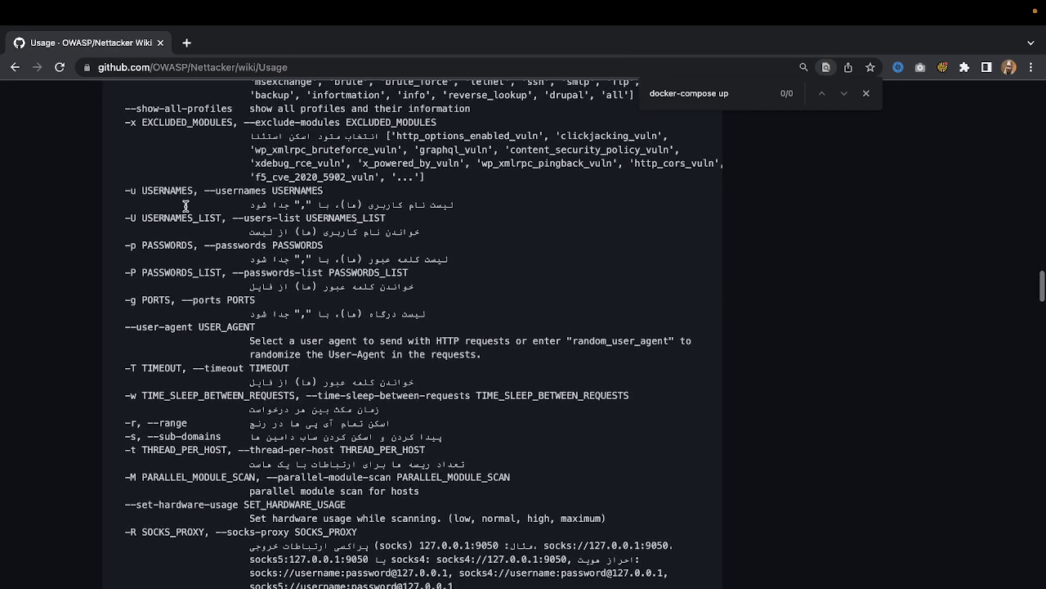
scroll("down", 3)
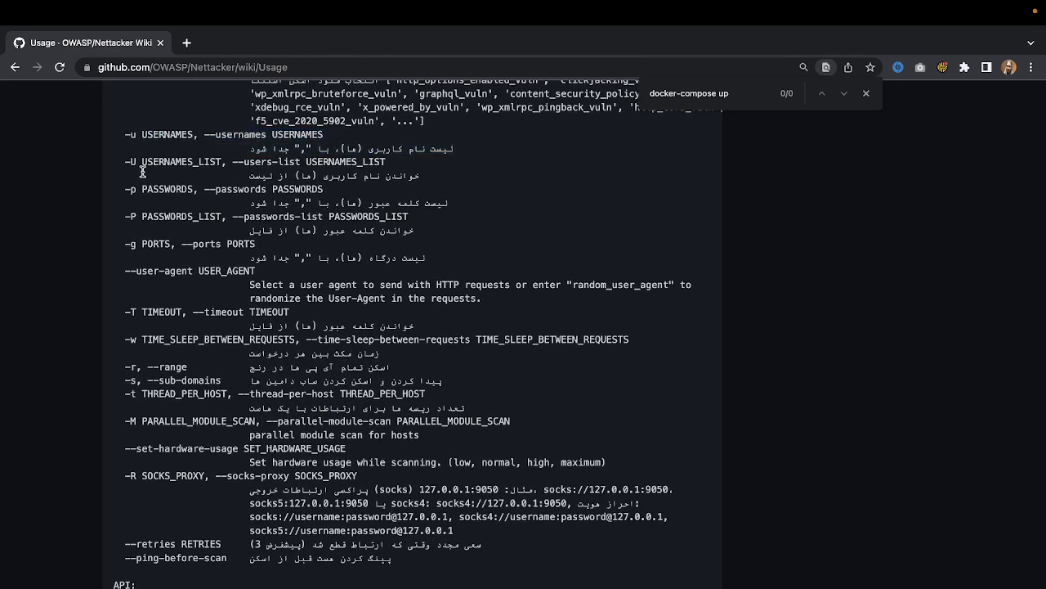
Highlight the ports, --sub-domains, PARALLEL_MODULE_SCAN and SOCKS_PROXY option names.
double_click(180, 217)
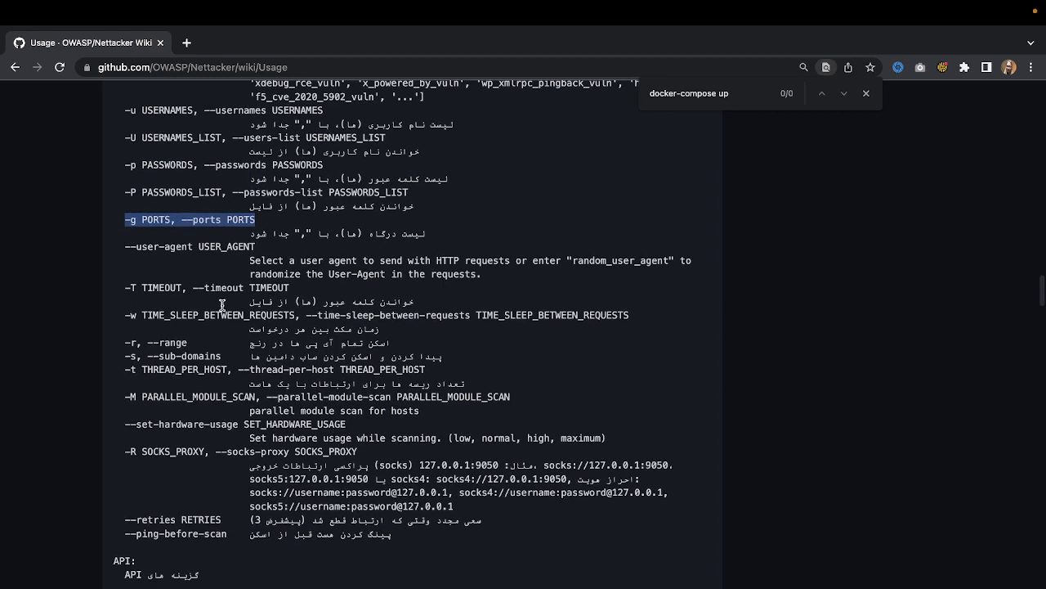
left_click(223, 305)
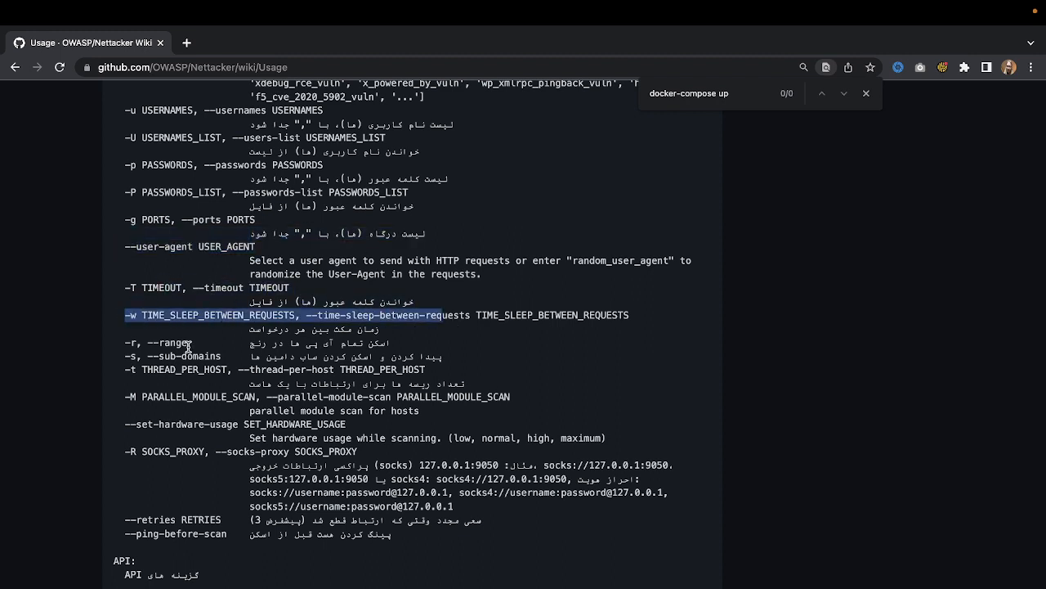
mouse_move(155, 343)
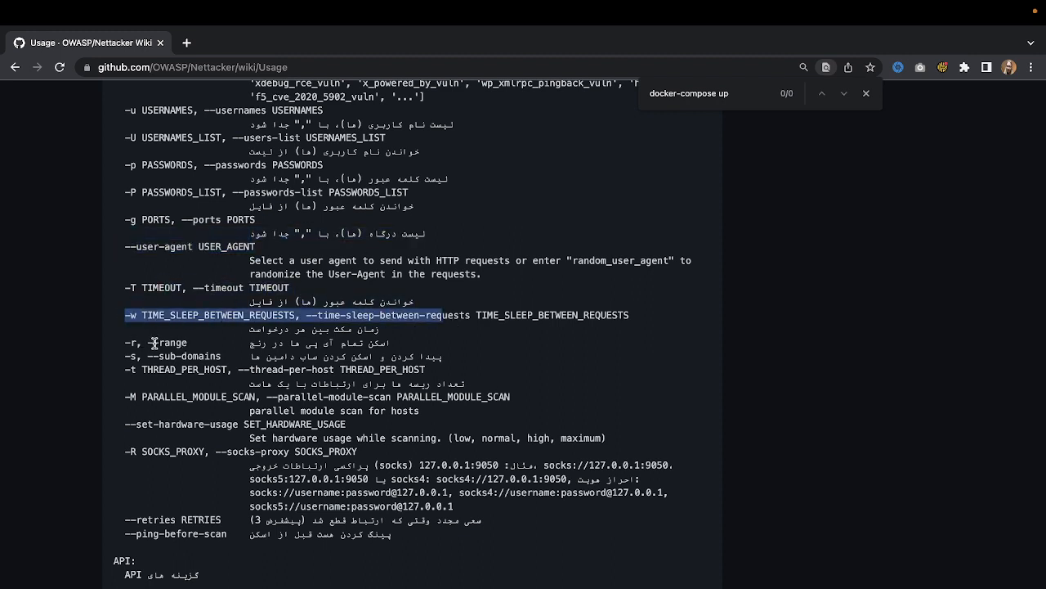
double_click(185, 355)
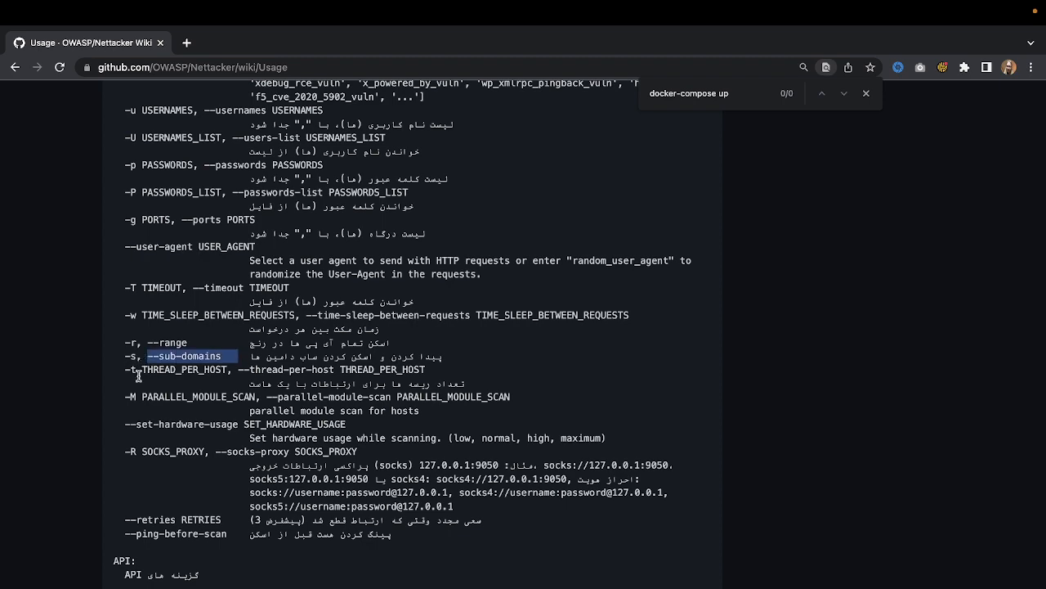
scroll("down", 3)
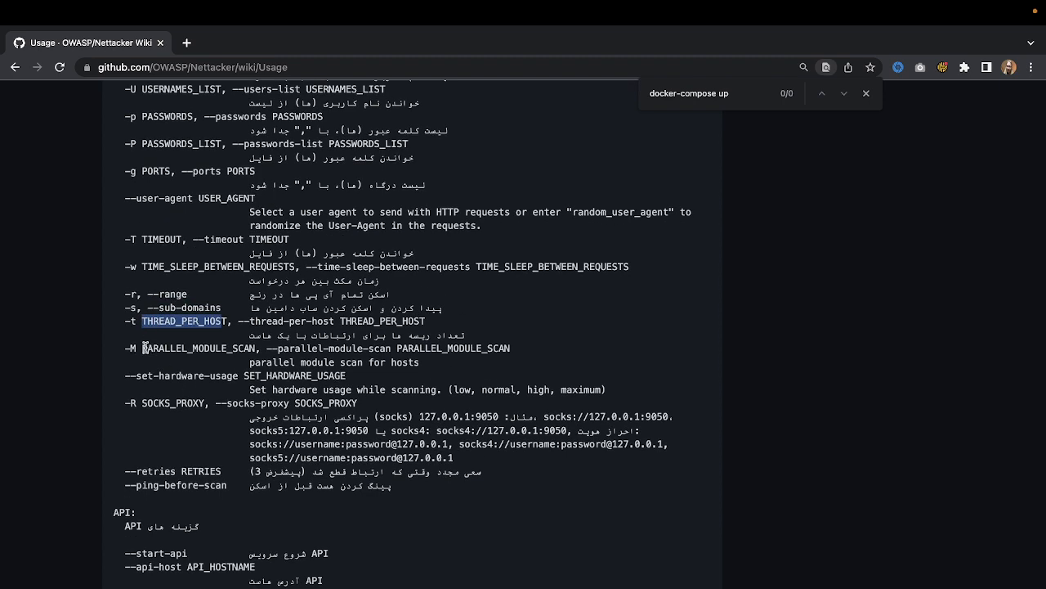
double_click(184, 347)
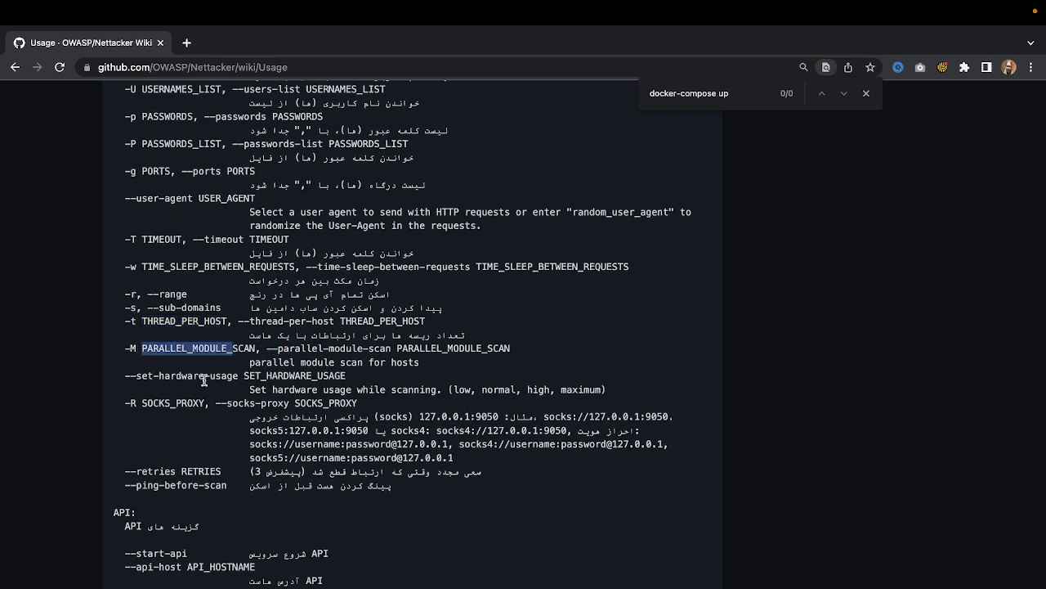
mouse_move(292, 345)
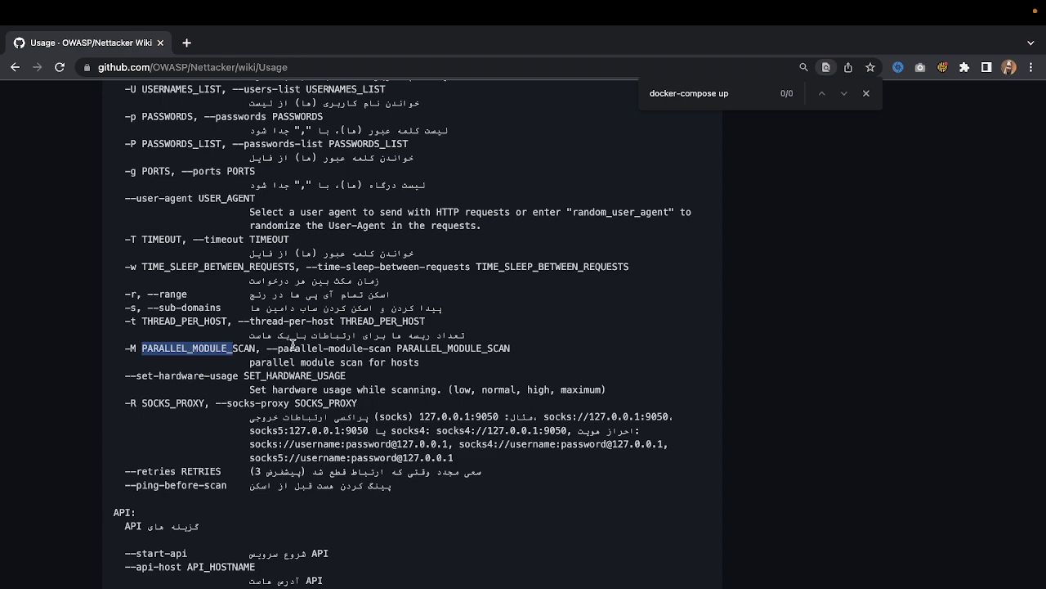
scroll("down", 3)
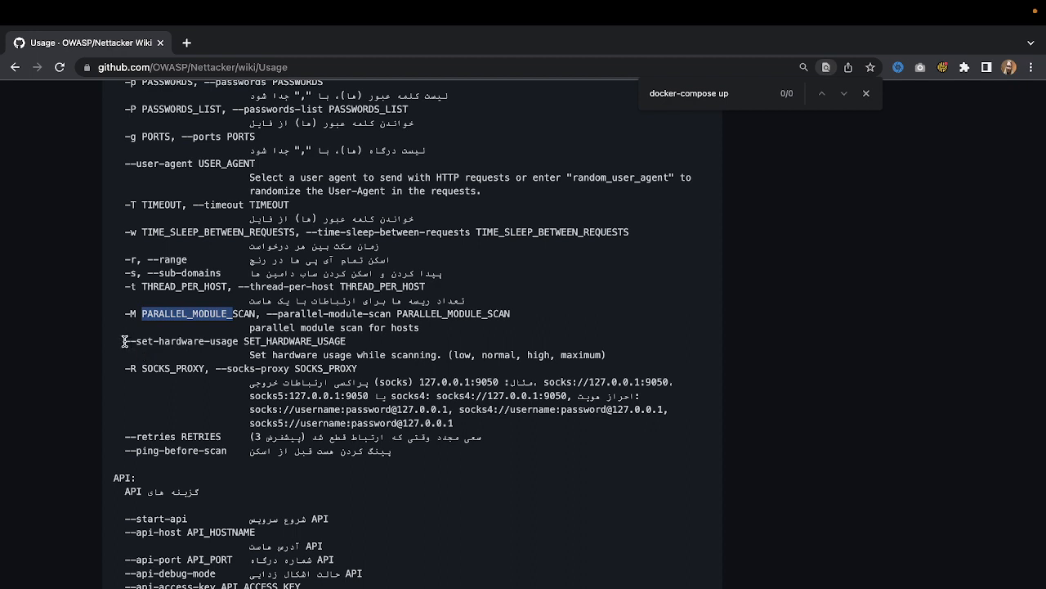
left_click_drag(124, 341, 351, 355)
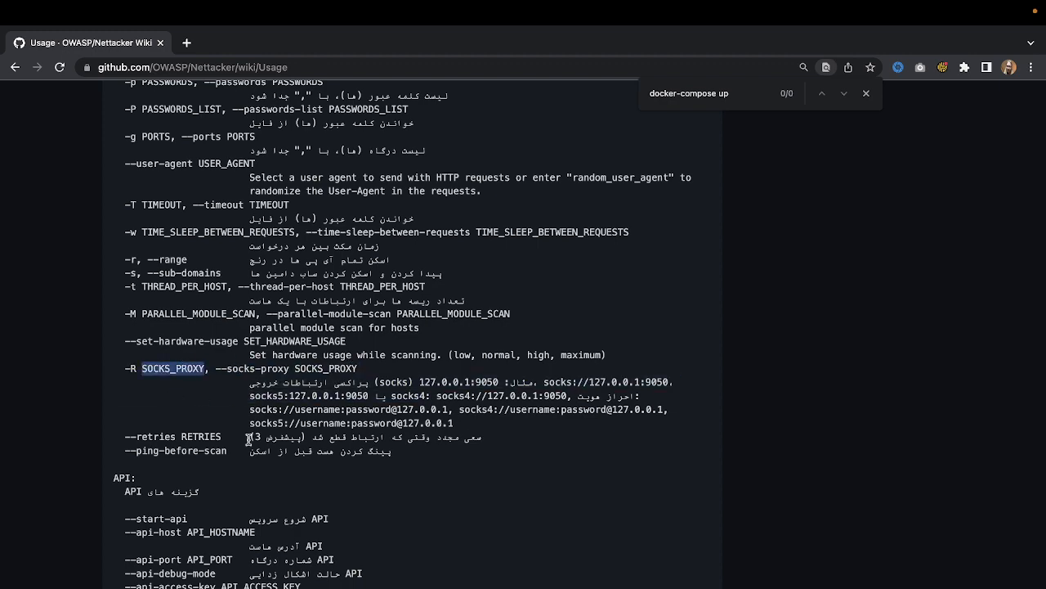
Move past the ping-before-scan option down to the --show-all-modules example.
scroll("down", 3)
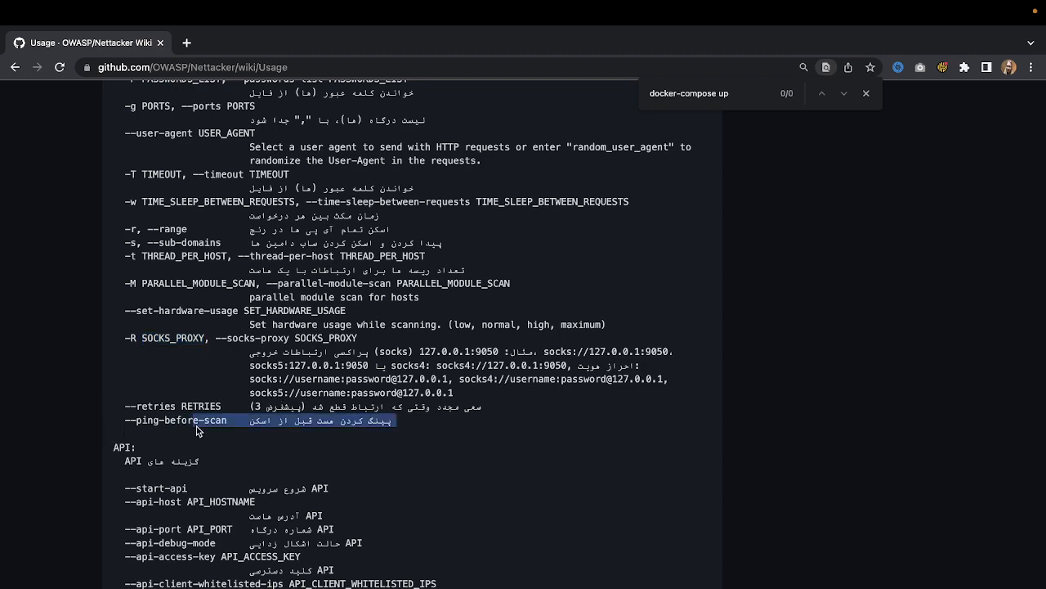
left_click(239, 420)
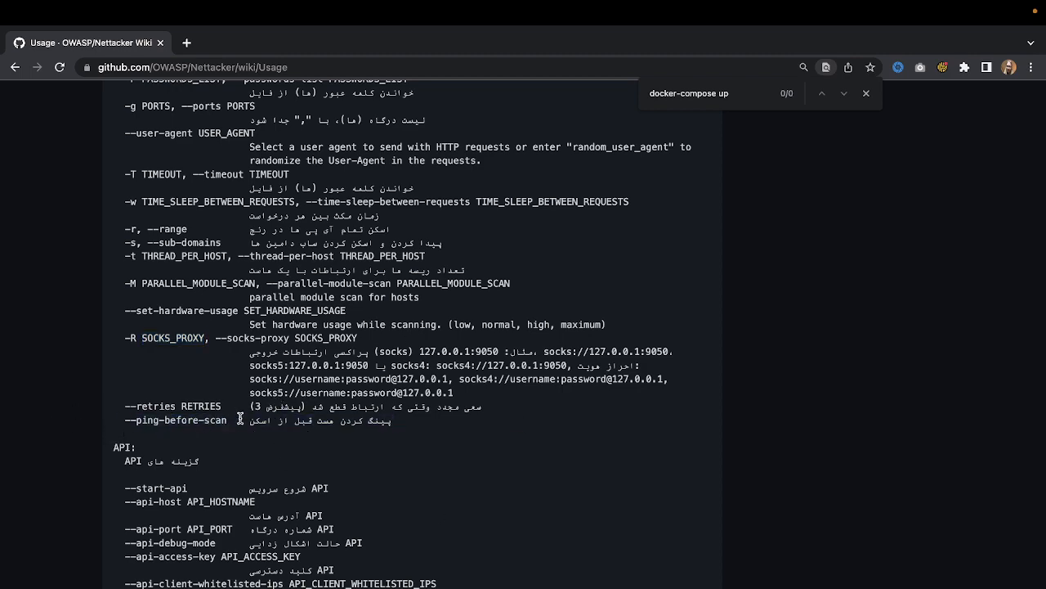
scroll("down", 3)
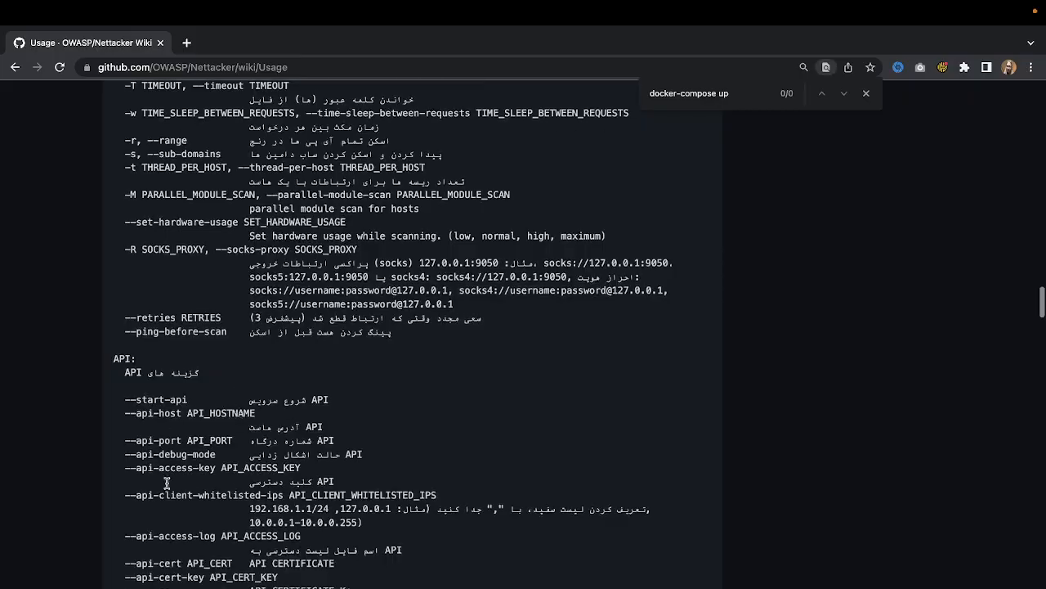
scroll("down", 3)
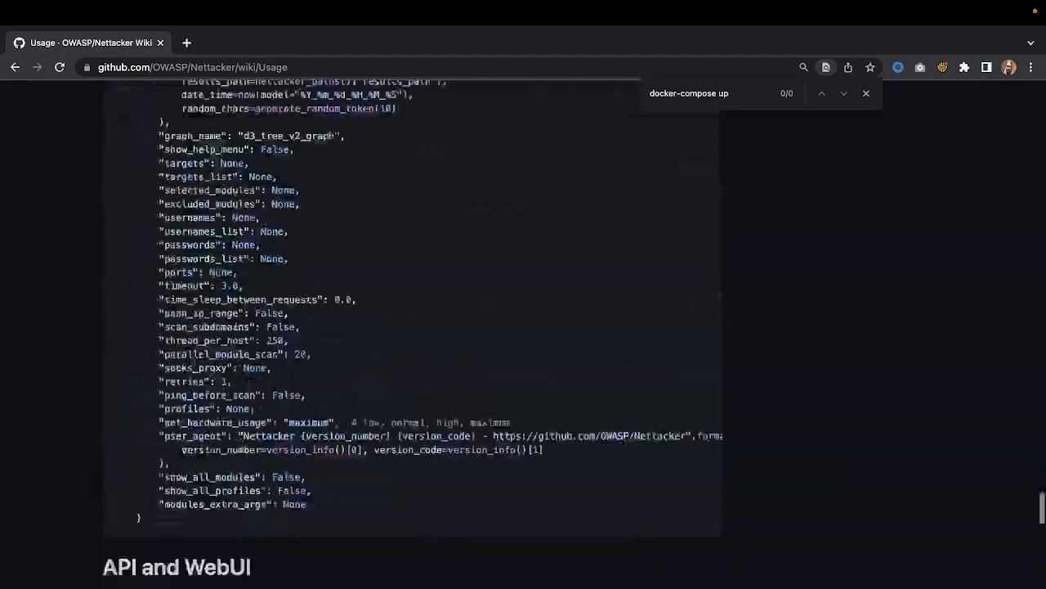
scroll("down", 3)
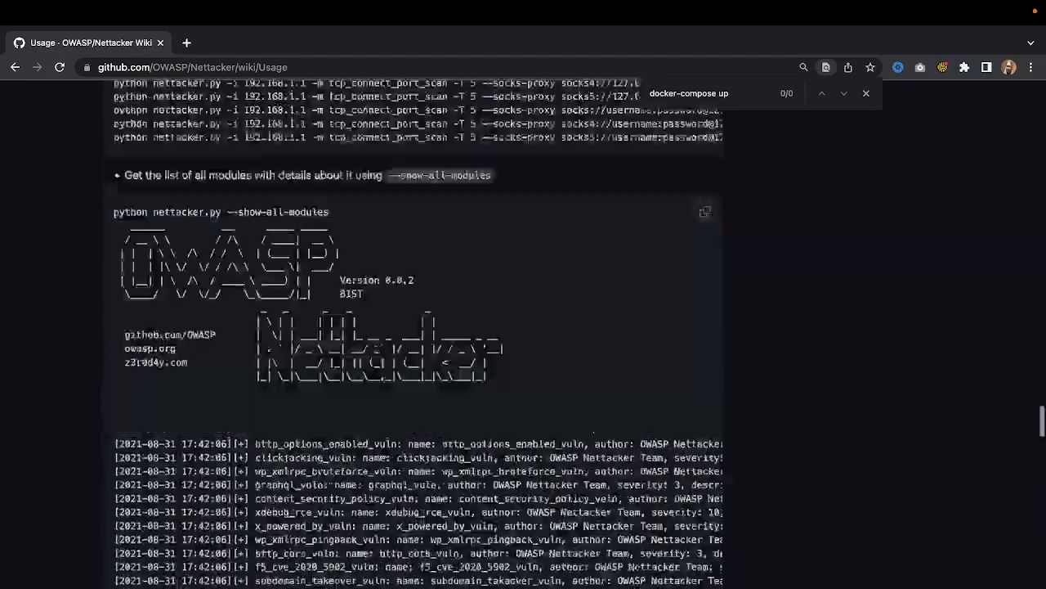